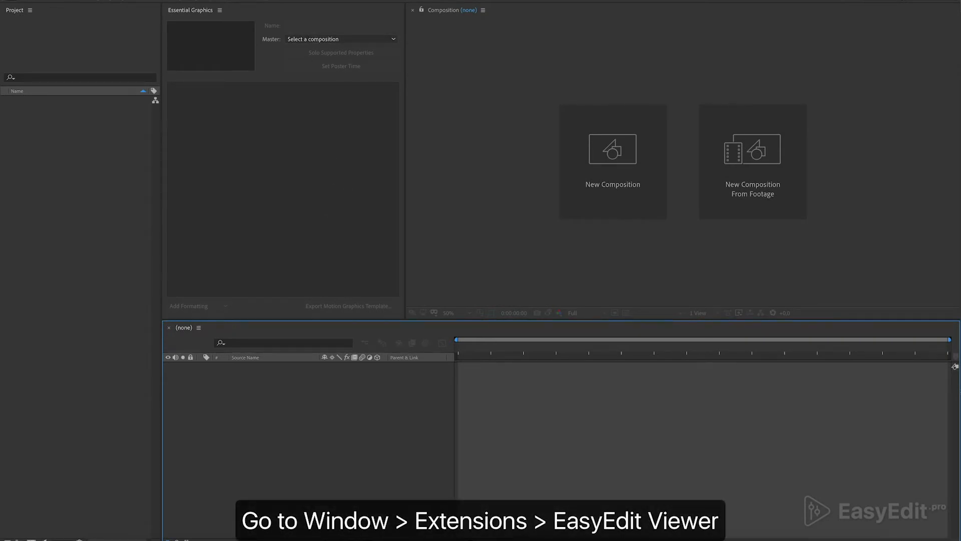
# Launch the EasyEdit Viewer panel from Window > Extensions.
pyautogui.click(316, 28)
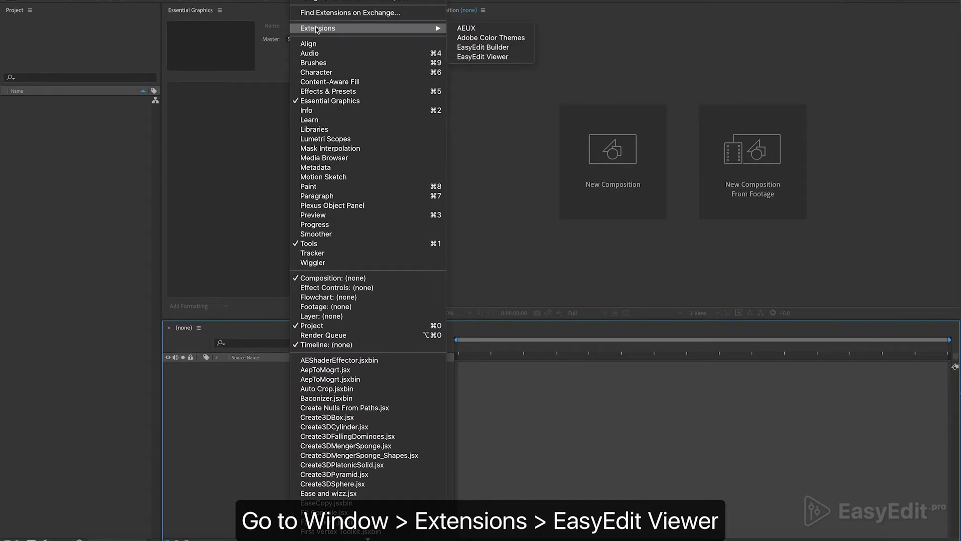
pyautogui.moveTo(483, 47)
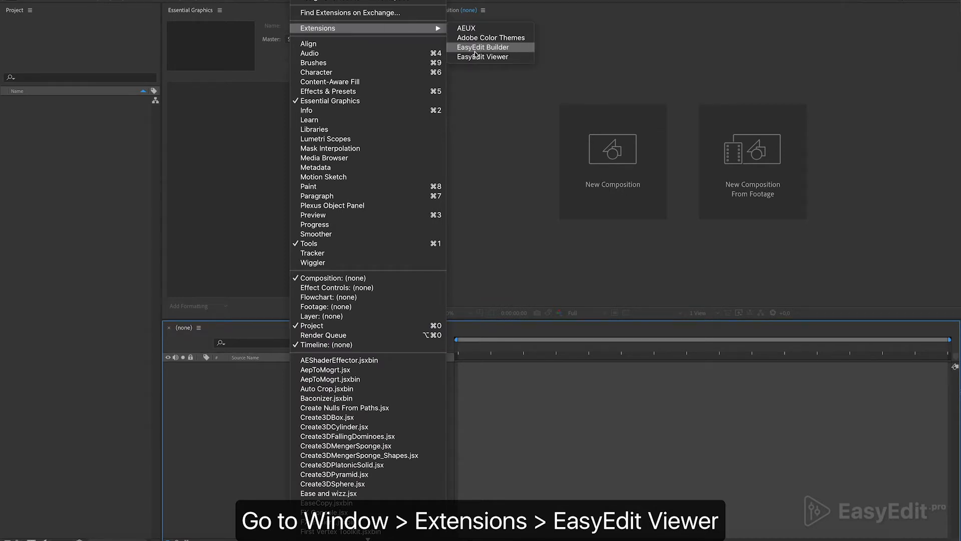
pyautogui.click(482, 56)
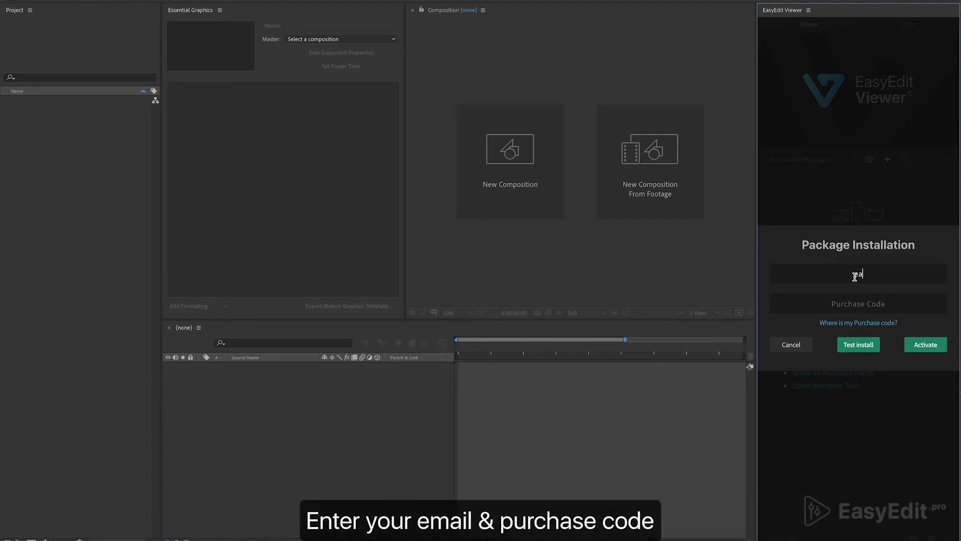
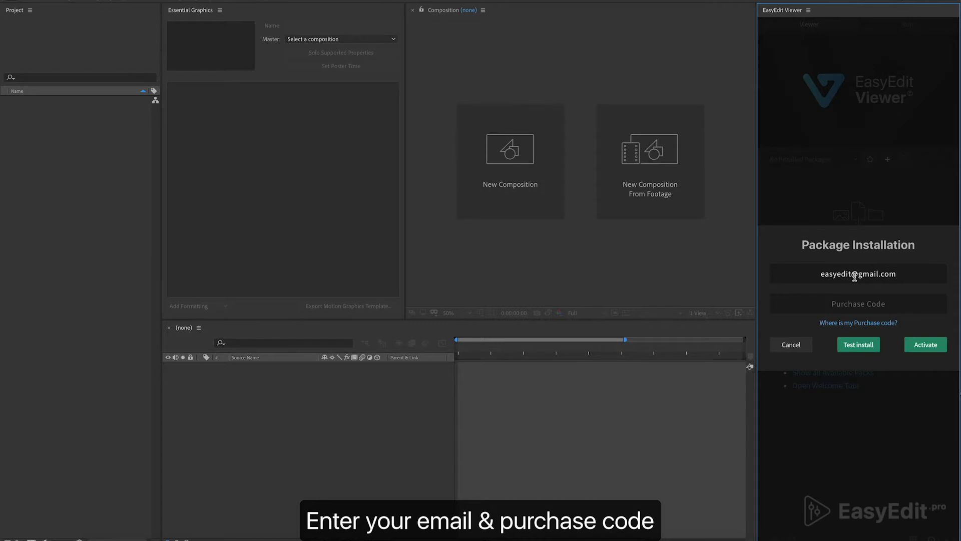
pyautogui.click(858, 303)
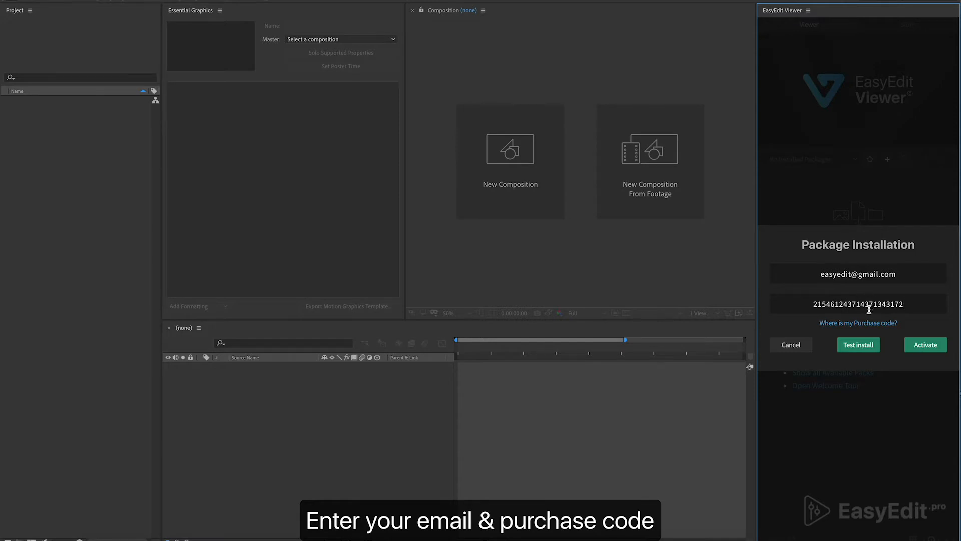
pyautogui.click(924, 345)
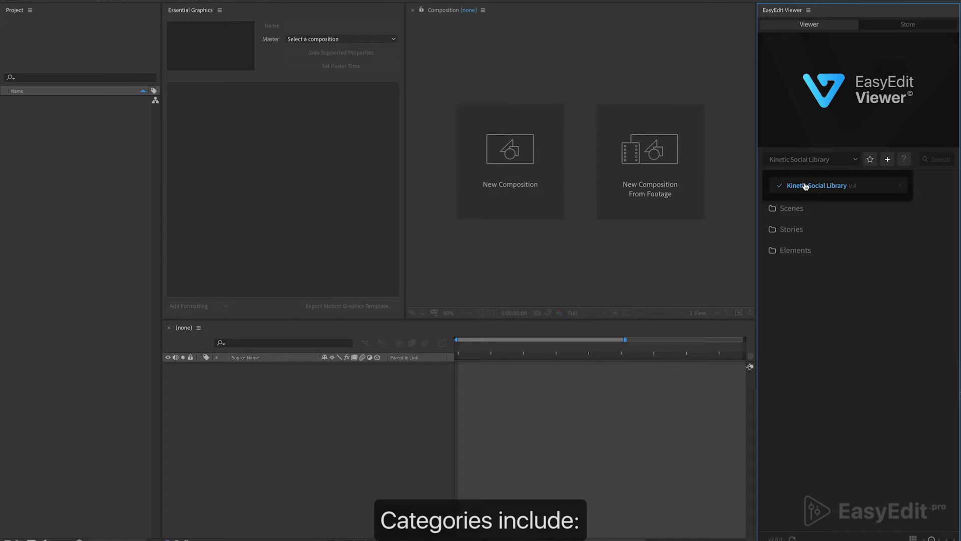
pyautogui.moveTo(862, 302)
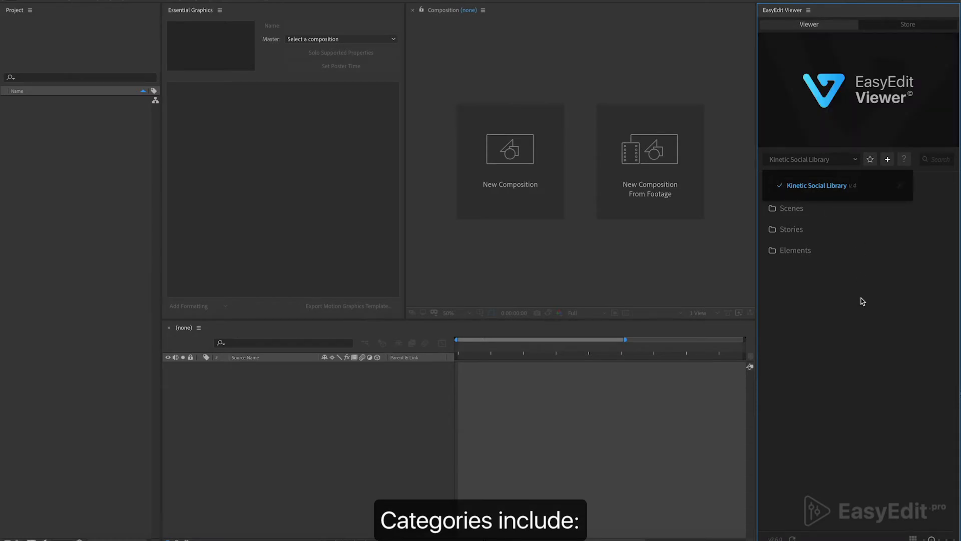
# Select Kinetic Social Library and preview its Montages, Scenes and Stories categories.
pyautogui.click(794, 187)
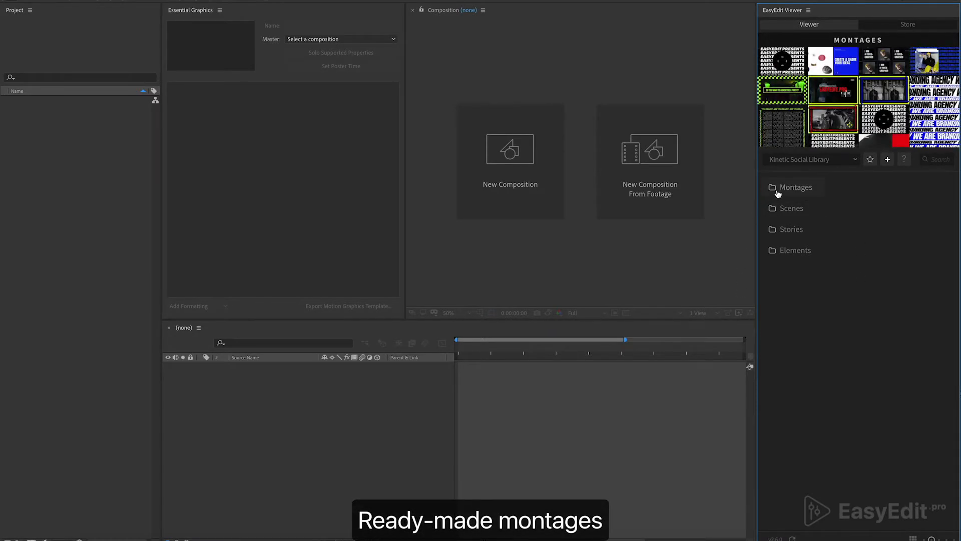
pyautogui.click(792, 209)
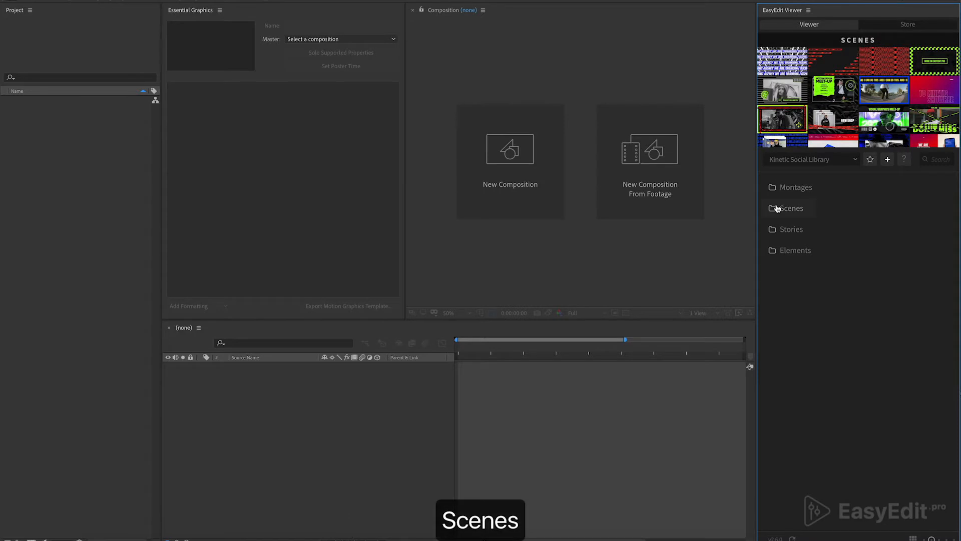
pyautogui.click(793, 228)
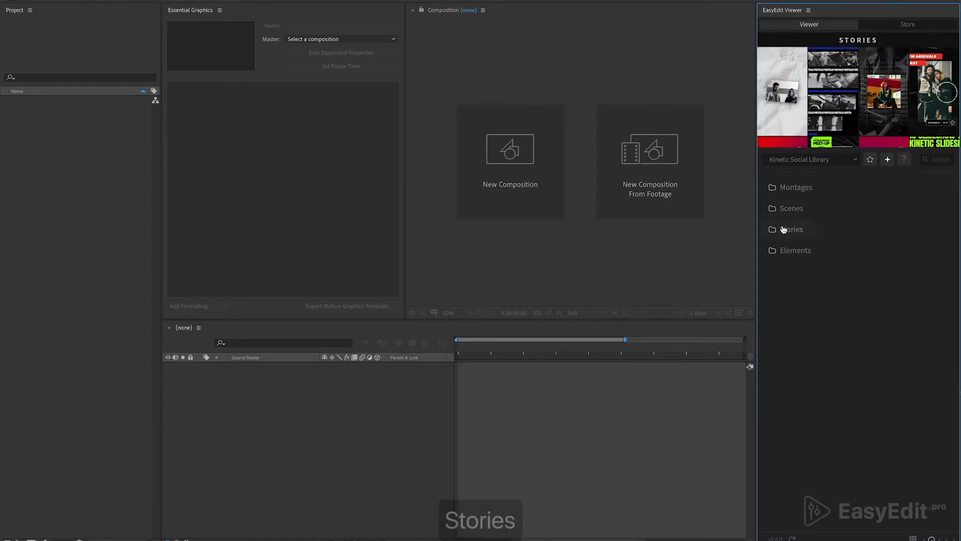
pyautogui.click(796, 251)
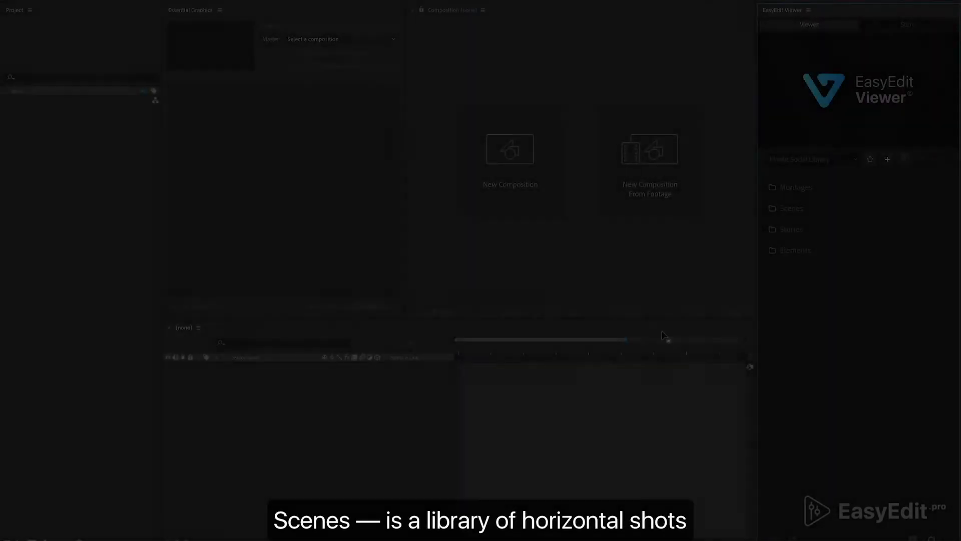
# Browse the Scenes category's horizontal shot thumbnails.
pyautogui.click(791, 208)
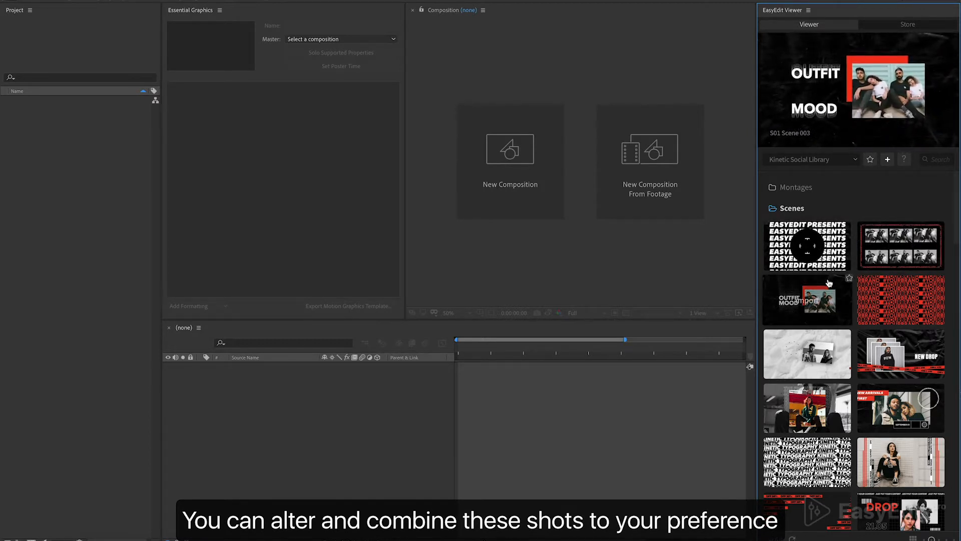
pyautogui.scroll(-3)
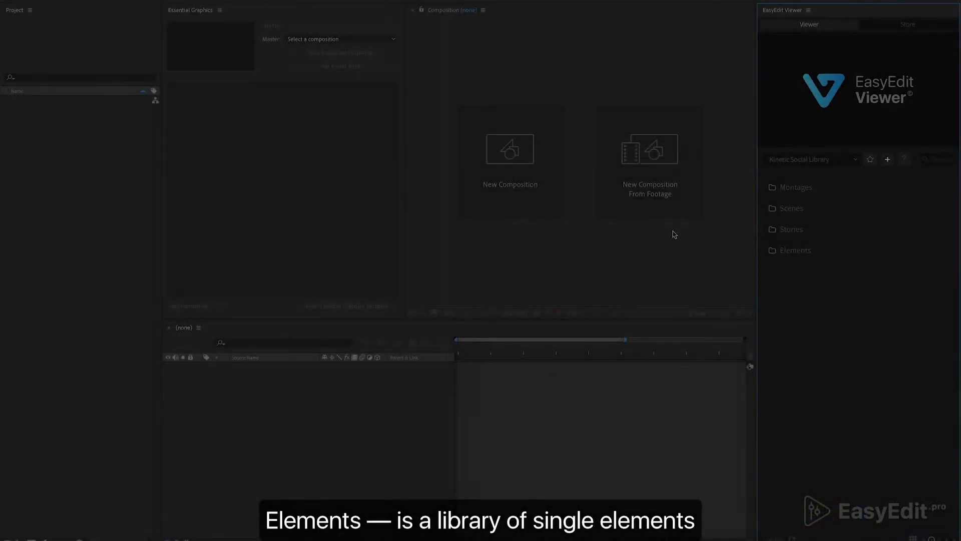
# Browse the Elements category's single title elements.
pyautogui.click(796, 250)
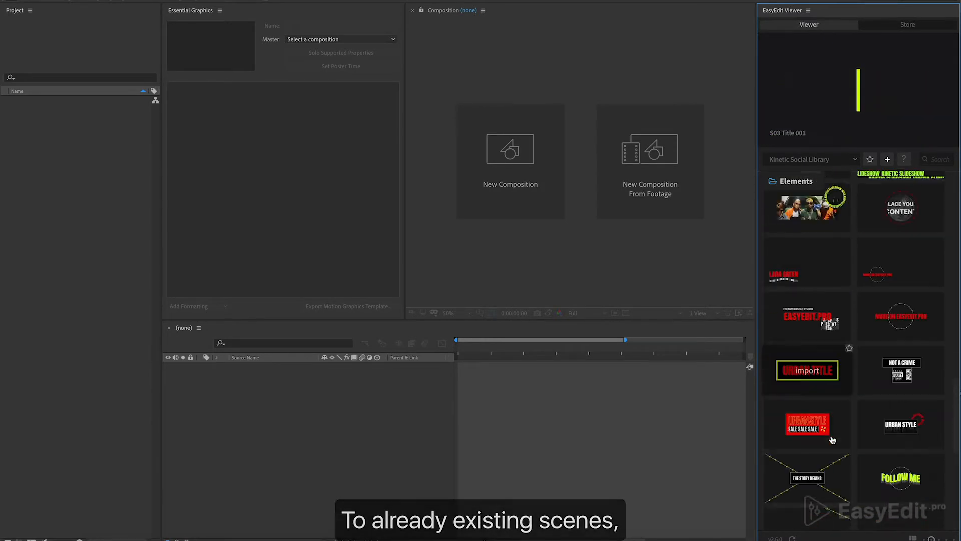
pyautogui.scroll(-3)
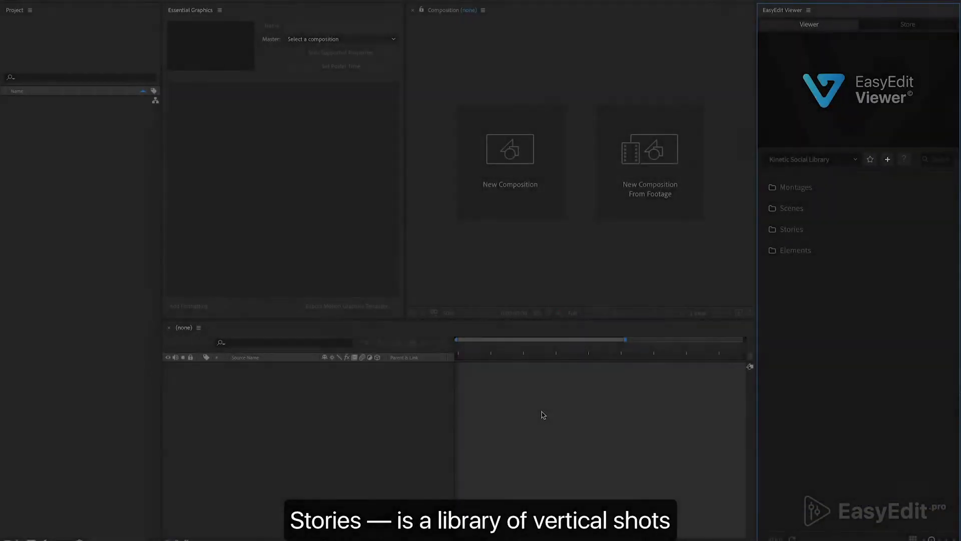
# Browse the Stories category's vertical social-media story templates.
pyautogui.click(791, 229)
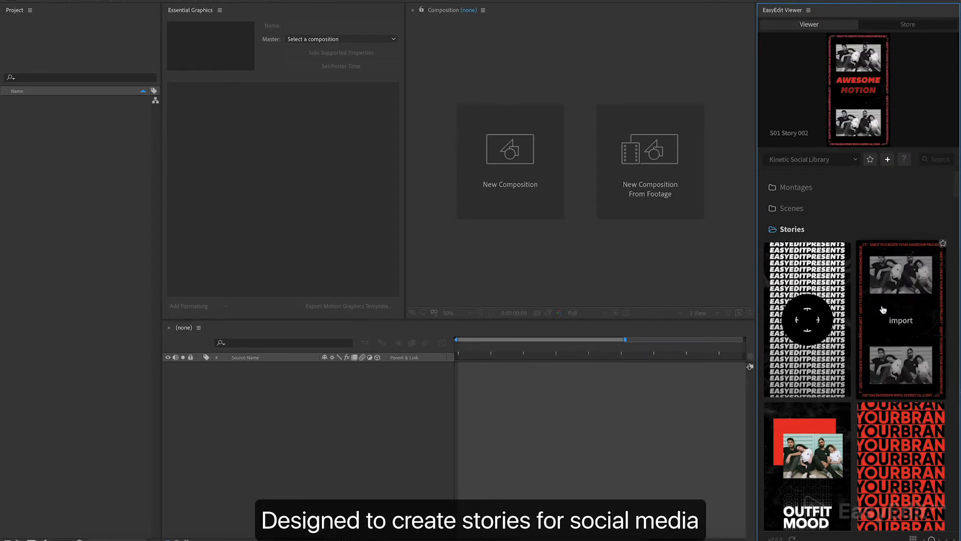
pyautogui.scroll(-3)
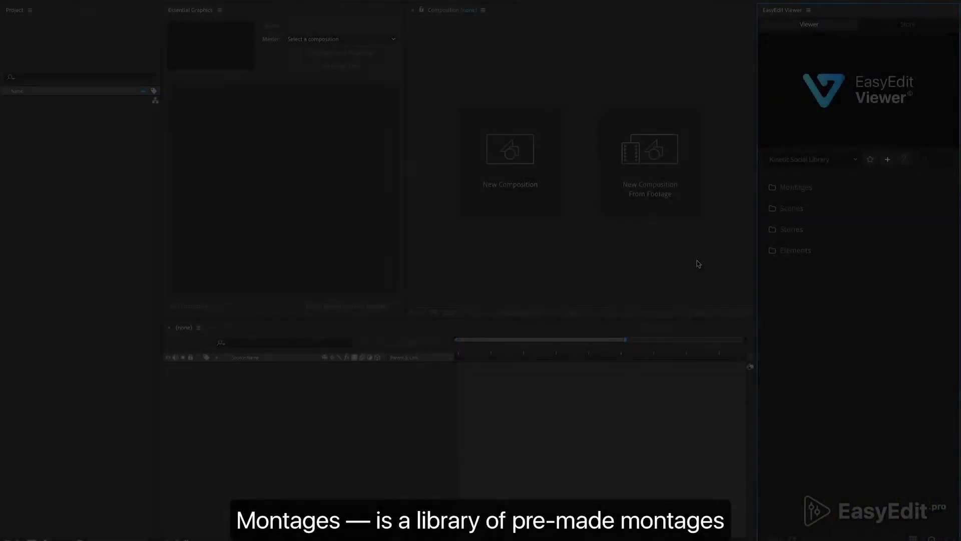
# Browse the Montages category's horizontal and vertical pre-made montages.
pyautogui.click(796, 188)
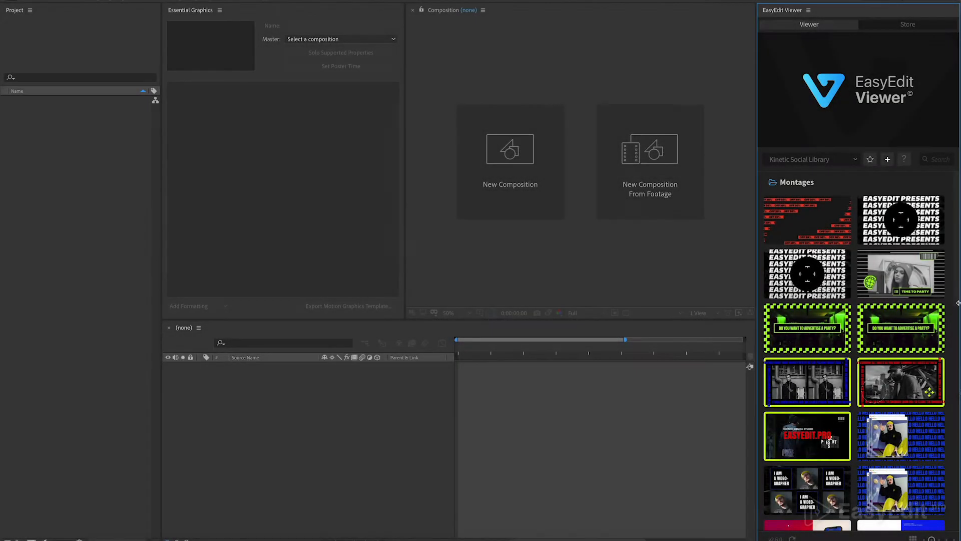
pyautogui.scroll(-3)
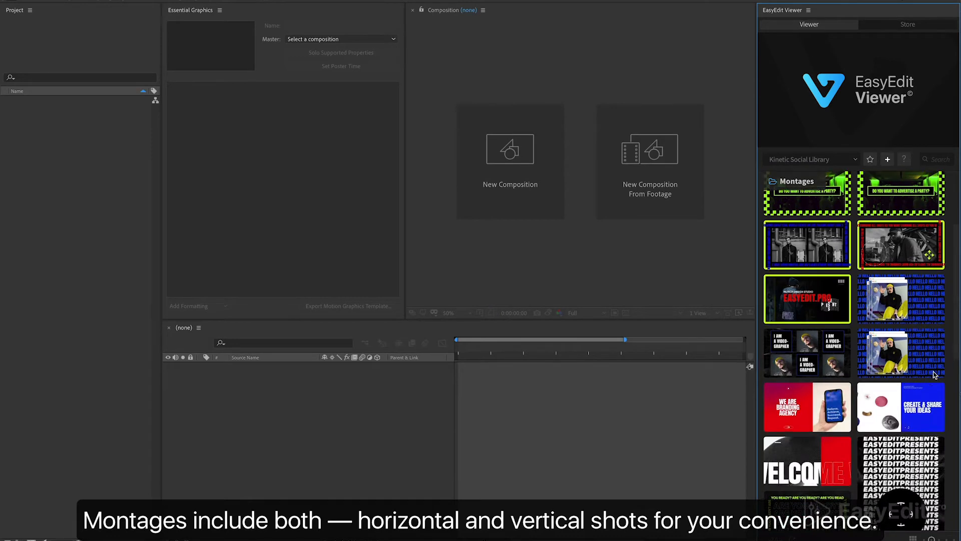
pyautogui.scroll(-3)
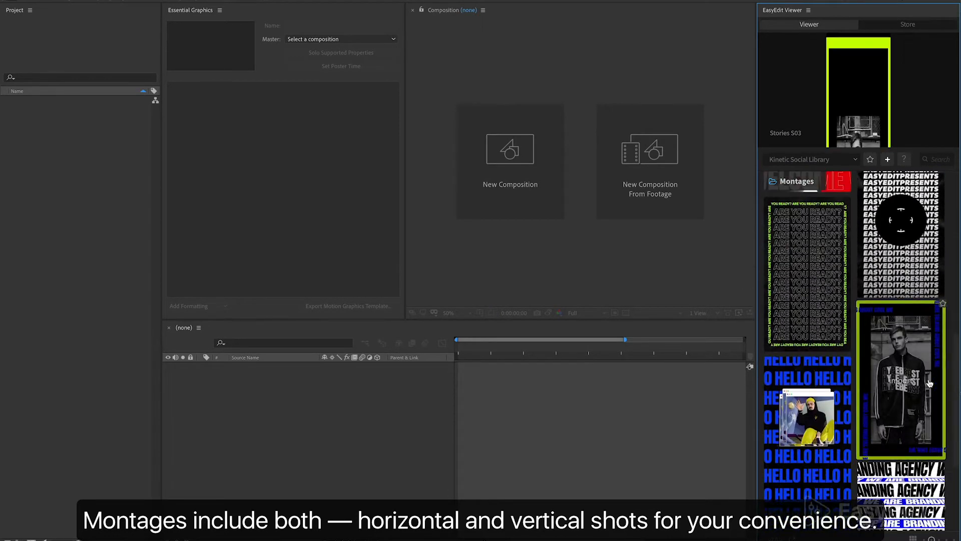
pyautogui.scroll(-3)
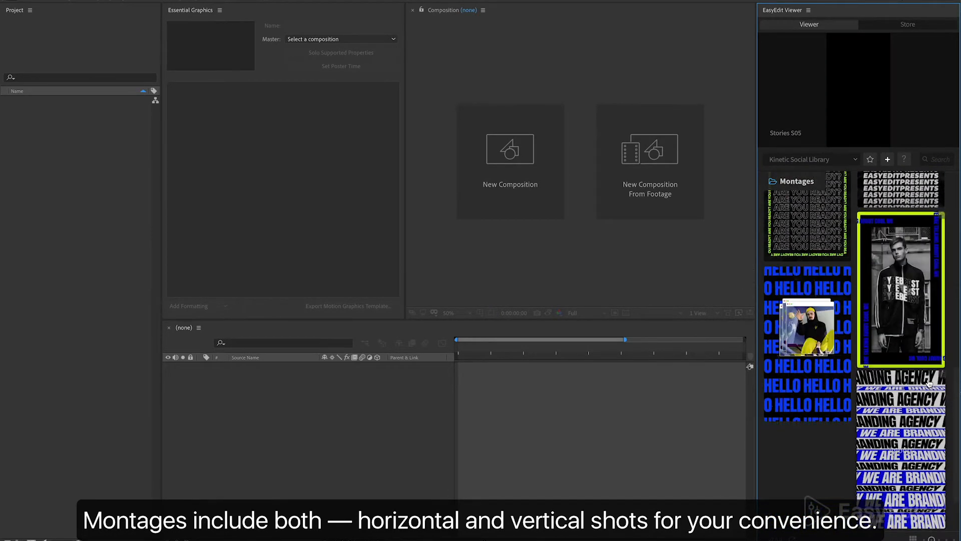
pyautogui.scroll(-3)
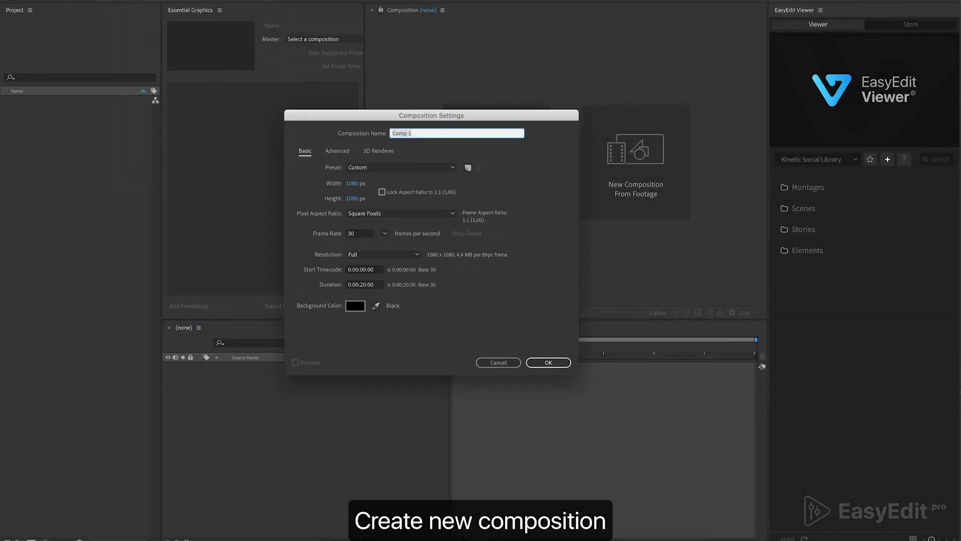
# Name the new composition Main Comp with width 1920 and create it.
pyautogui.write('Ma')
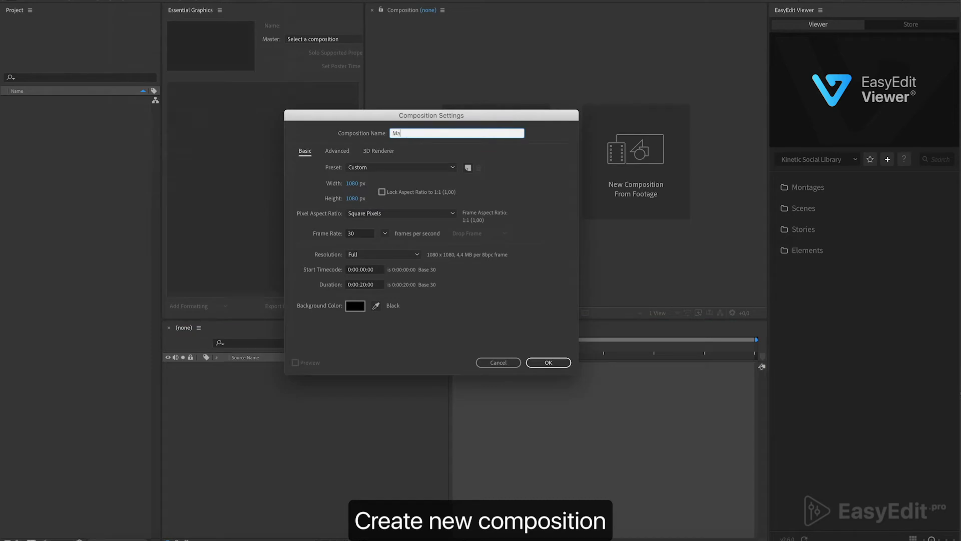
pyautogui.write('in Comp')
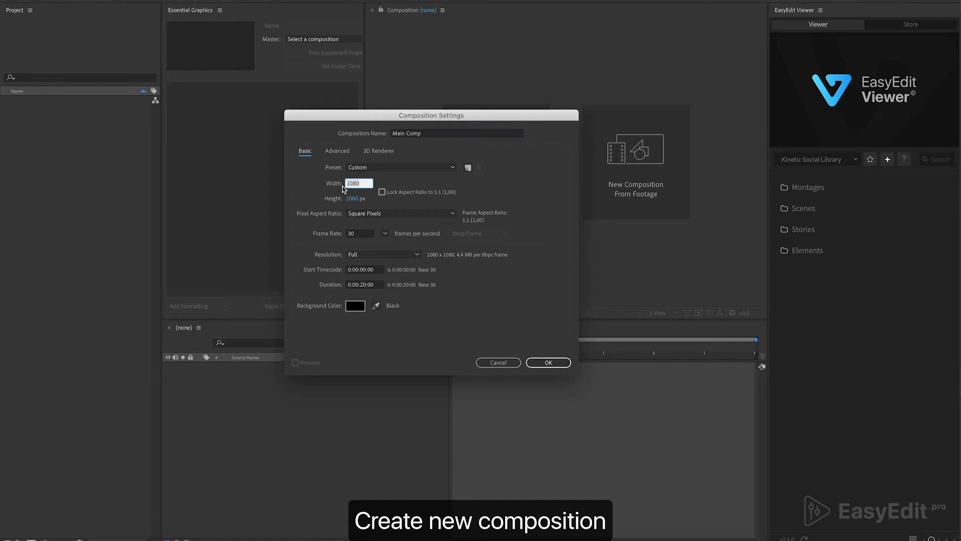
pyautogui.write('1920')
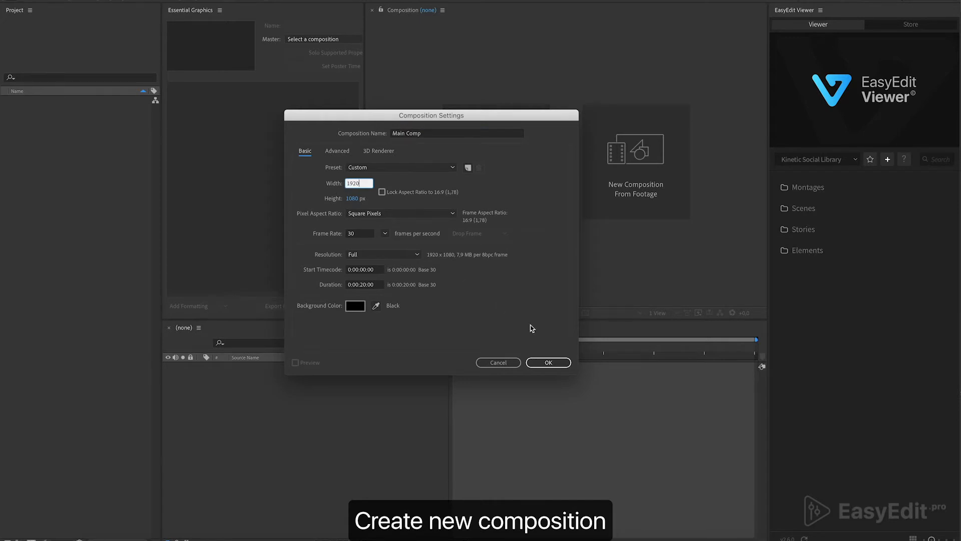
pyautogui.click(548, 362)
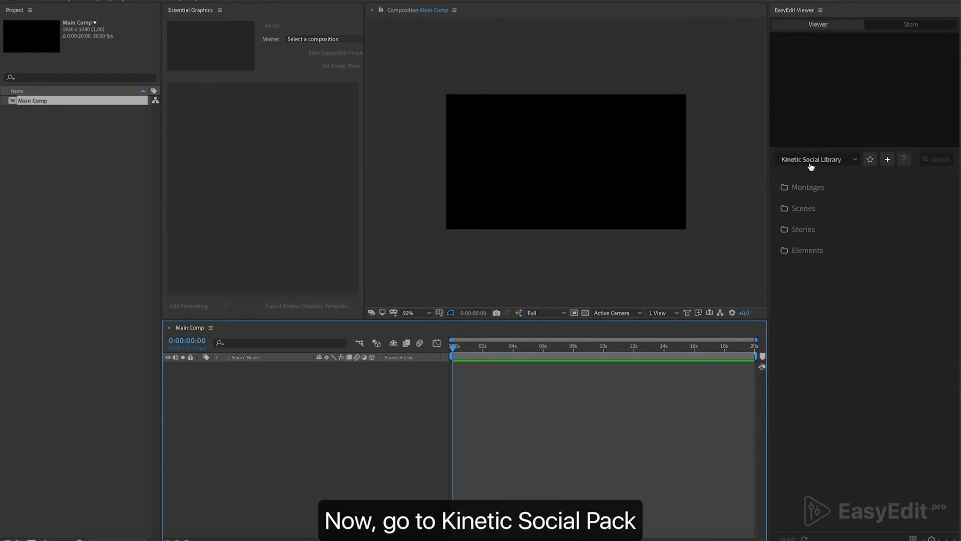
# Import the DROP scene (S01 Scene 012) from Kinetic Social Library's Scenes category.
pyautogui.click(817, 159)
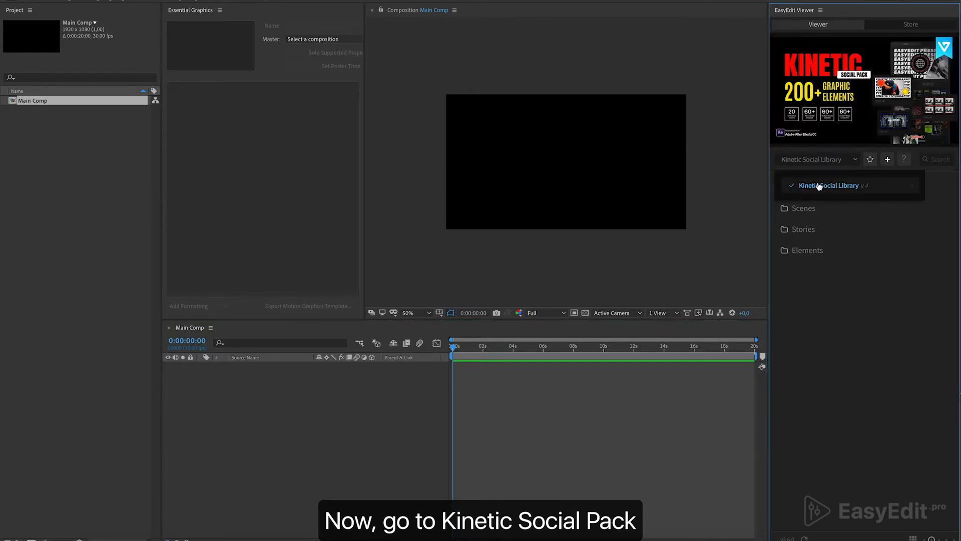
pyautogui.click(803, 208)
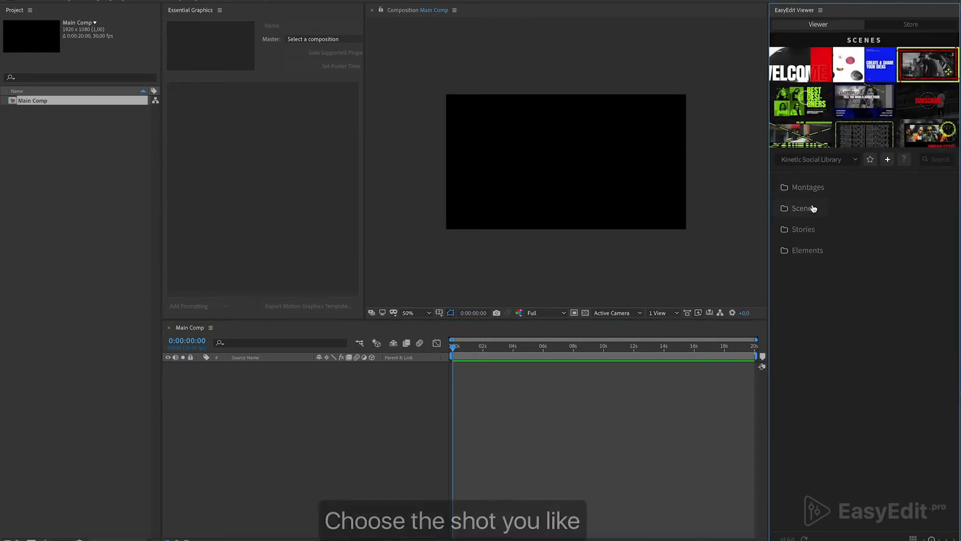
pyautogui.click(806, 208)
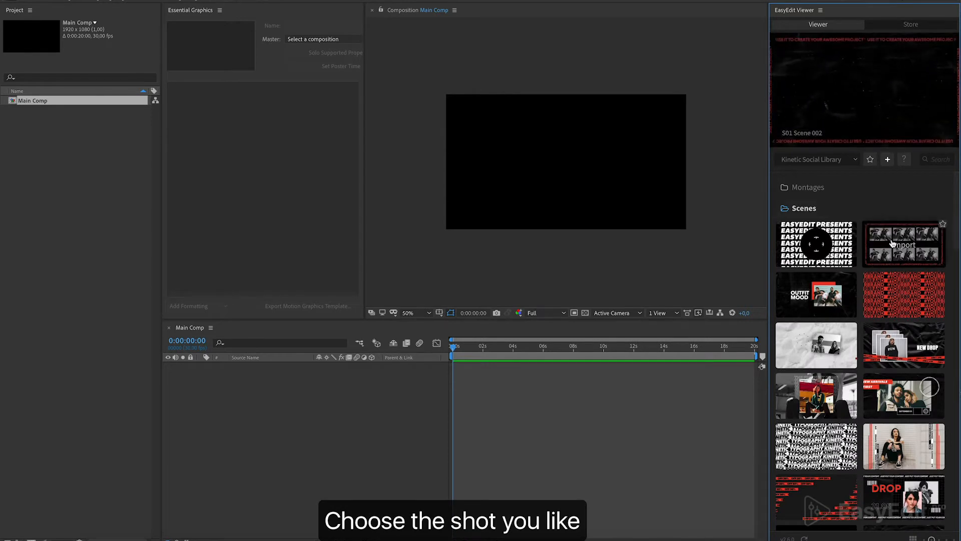
pyautogui.scroll(-3)
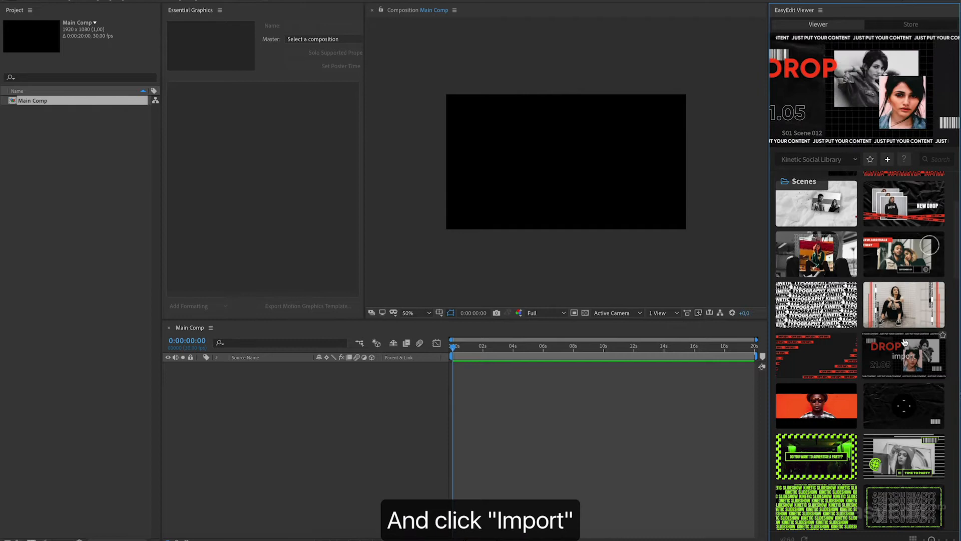
pyautogui.click(903, 355)
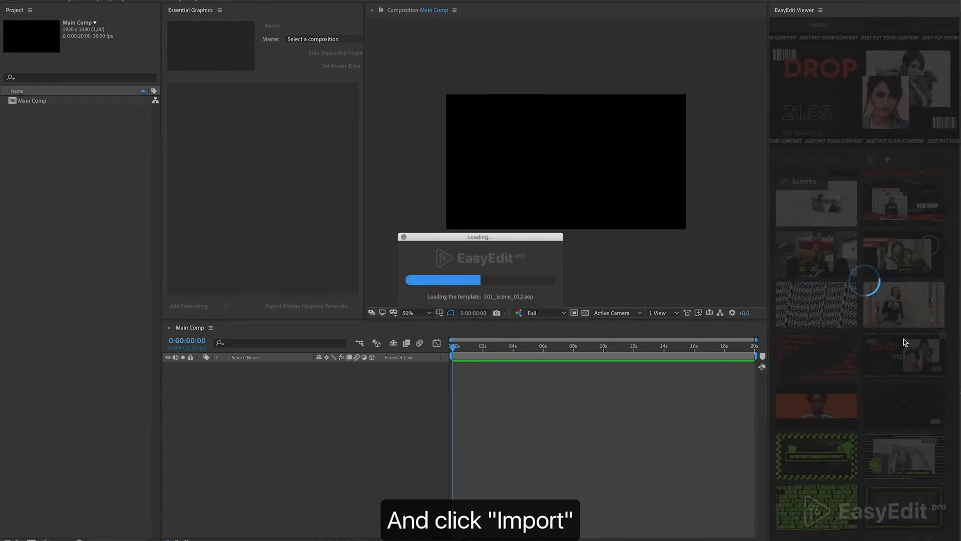
pyautogui.click(903, 355)
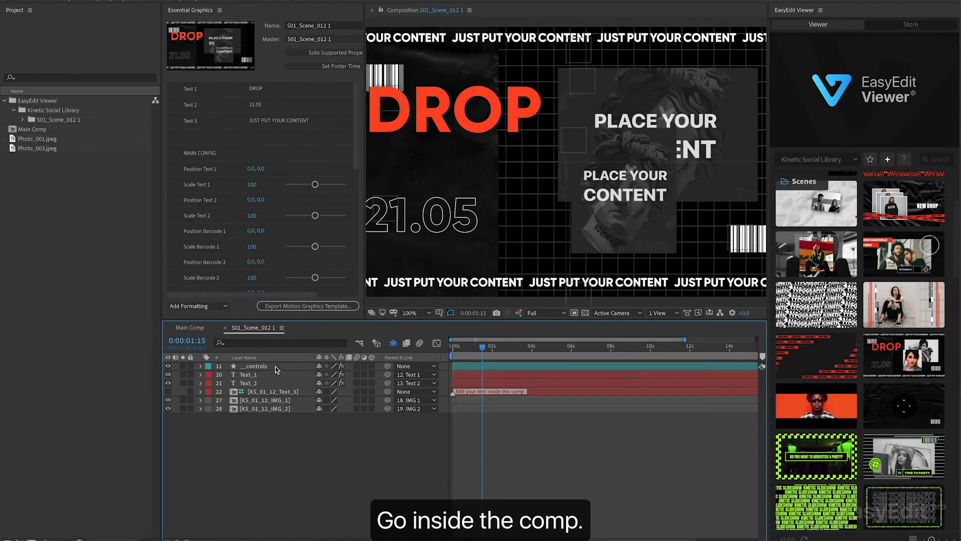
# Select the KS_01_12_IMG_1 and KS_01_12_IMG_2 image placeholder layers.
pyautogui.click(269, 399)
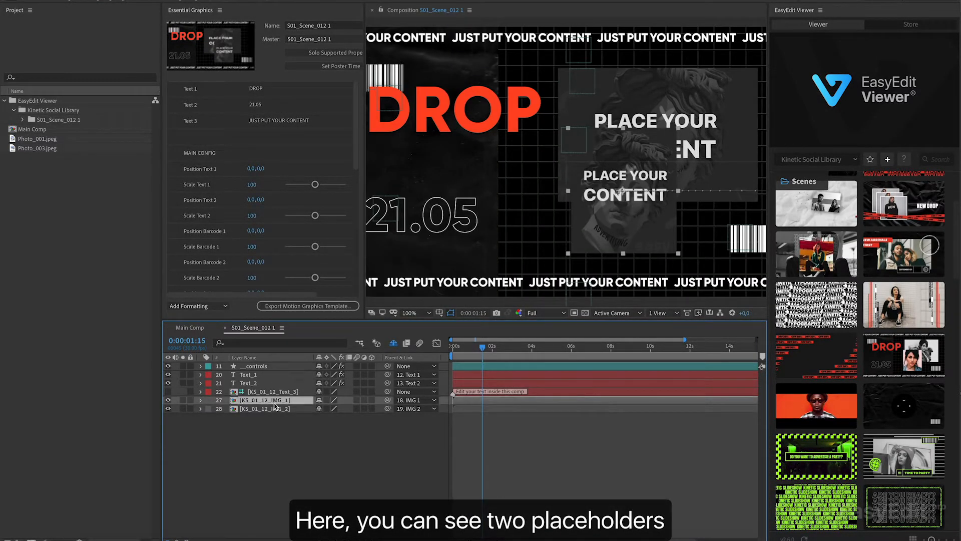
pyautogui.click(261, 409)
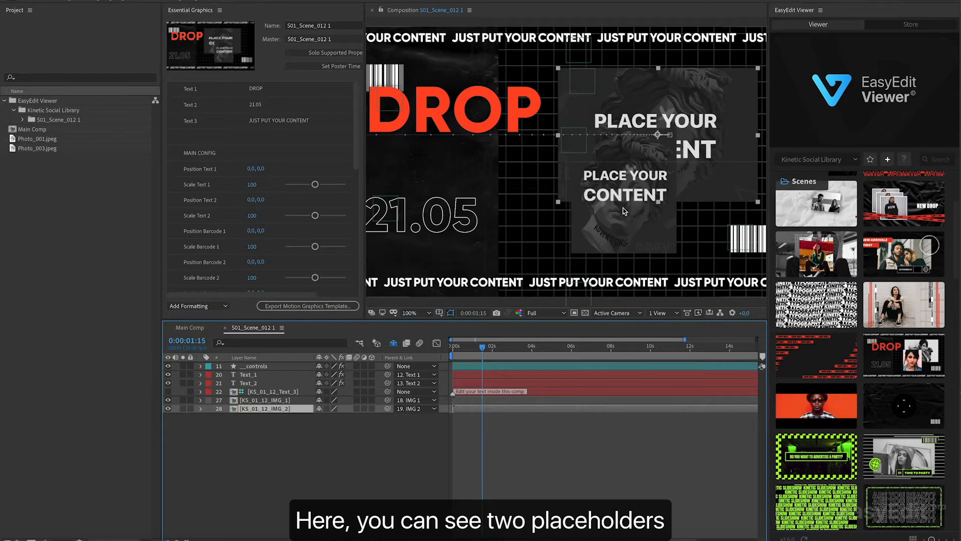
pyautogui.moveTo(649, 111)
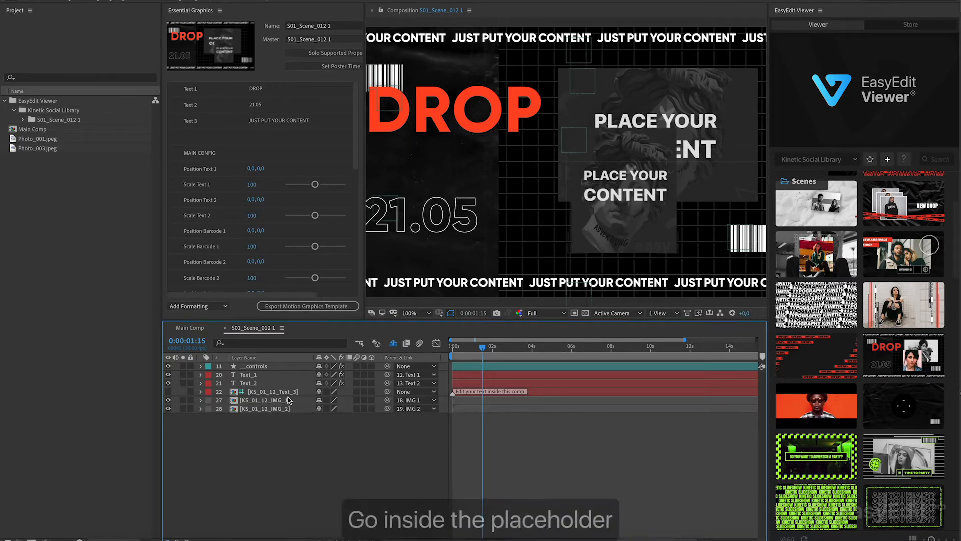
# Place Photo_001.jpeg in the KS_01_12_IMG_1 placeholder at 28% scale and move to the second placeholder.
pyautogui.doubleClick(263, 400)
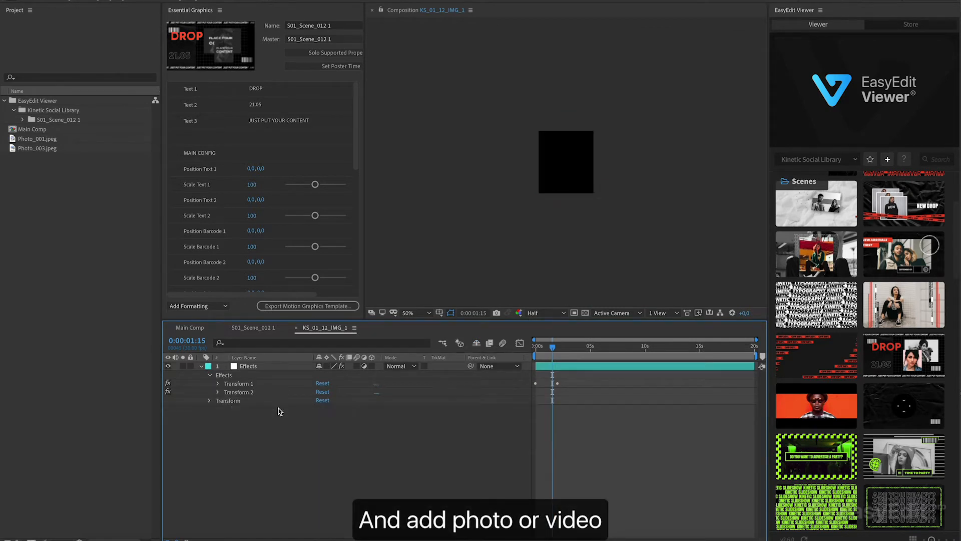
pyautogui.click(409, 313)
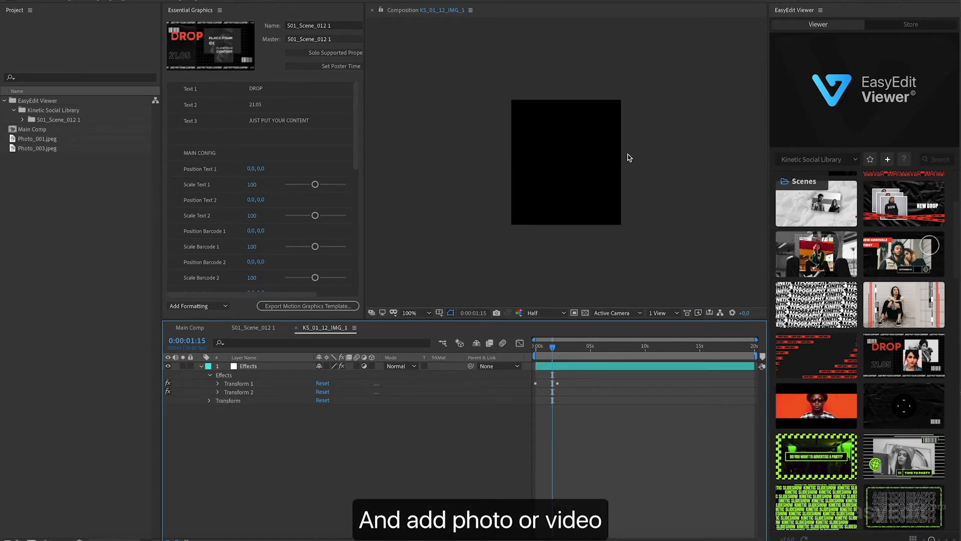
pyautogui.click(38, 138)
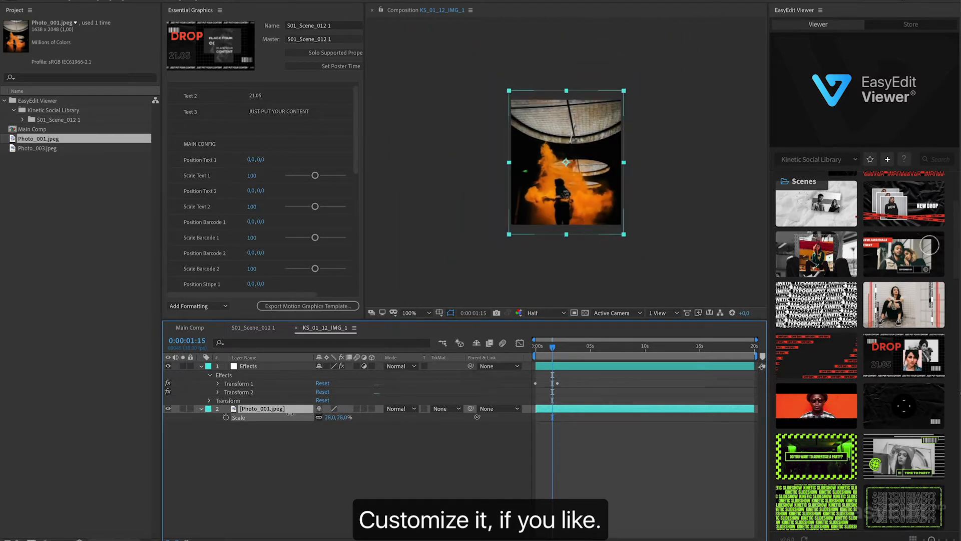
pyautogui.click(468, 465)
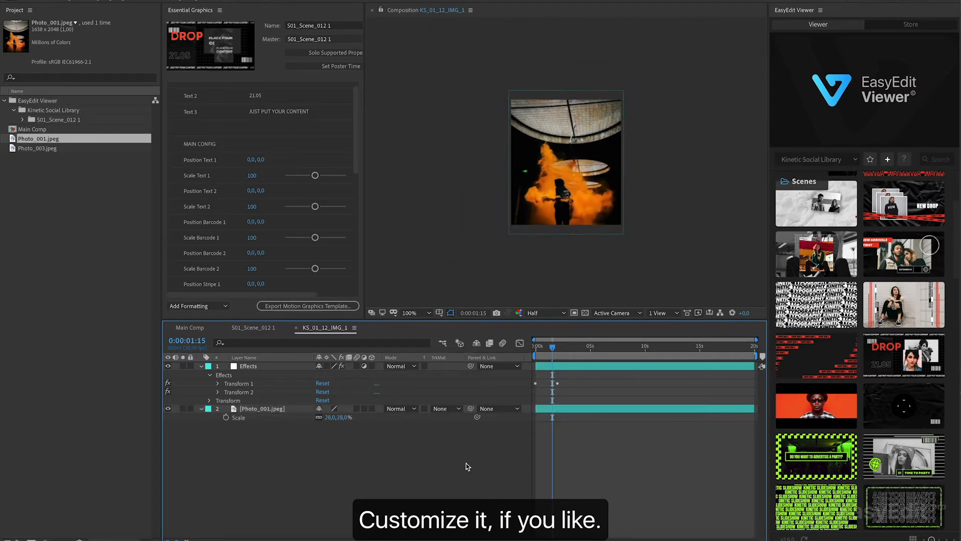
pyautogui.click(251, 326)
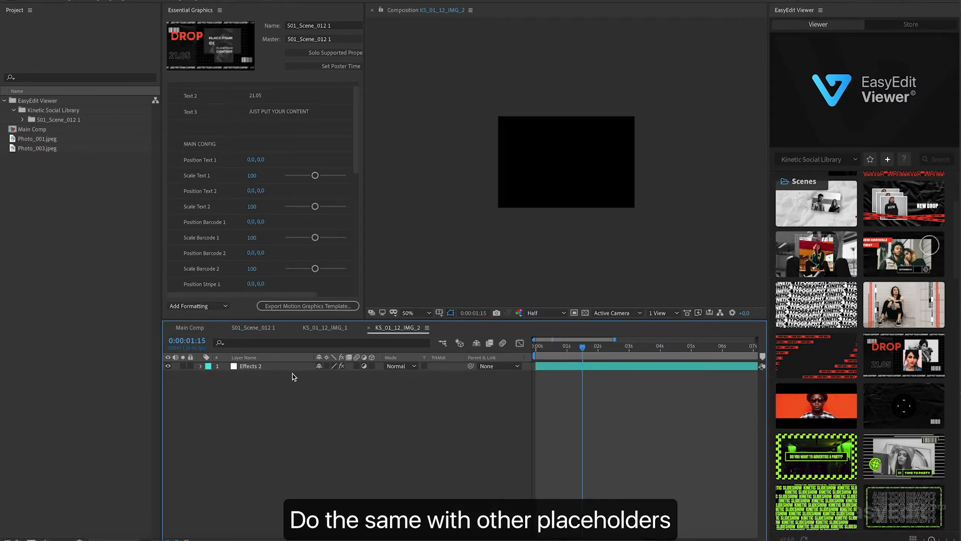
# Place Photo_003.jpeg in KS_01_12_IMG_2 at 31% scale and return to the S01_Scene_012 1 scene.
pyautogui.click(39, 149)
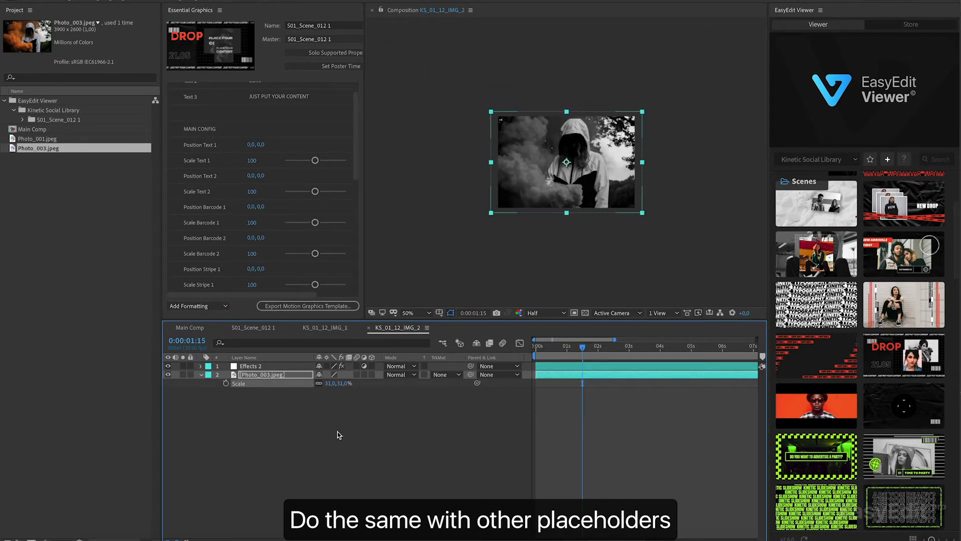
pyautogui.click(336, 434)
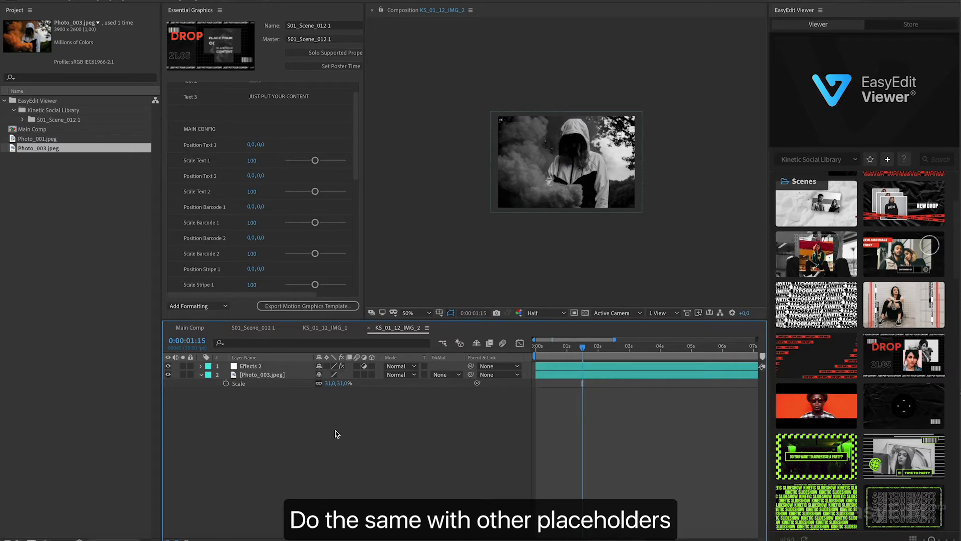
pyautogui.click(252, 326)
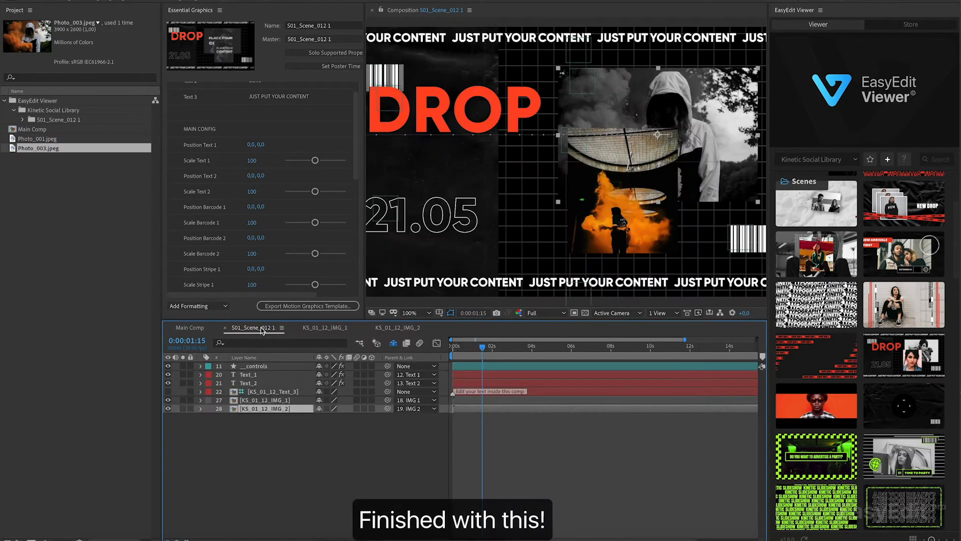
pyautogui.click(409, 313)
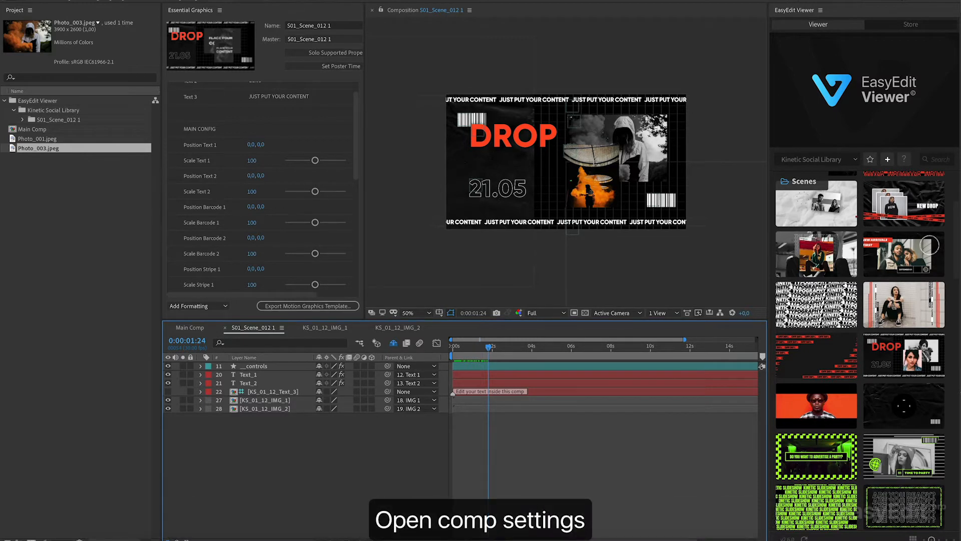
# Resize the DROP scene to 1080 × 1080 in Composition Settings.
pyautogui.click(184, 10)
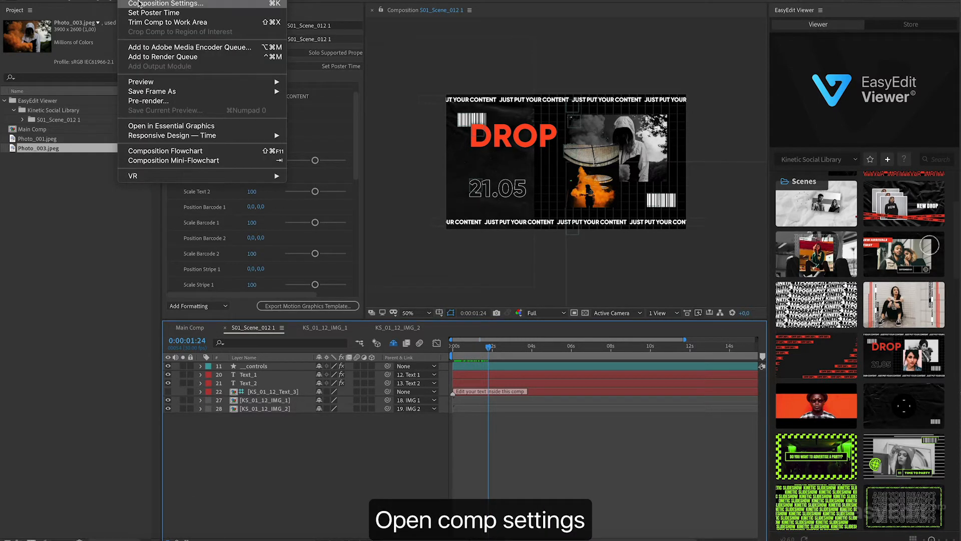
pyautogui.click(165, 4)
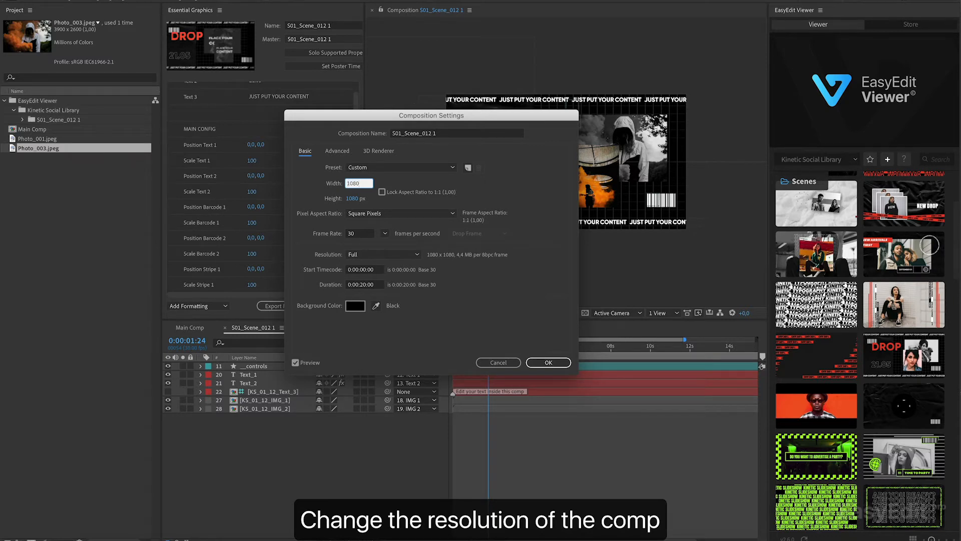
pyautogui.click(548, 363)
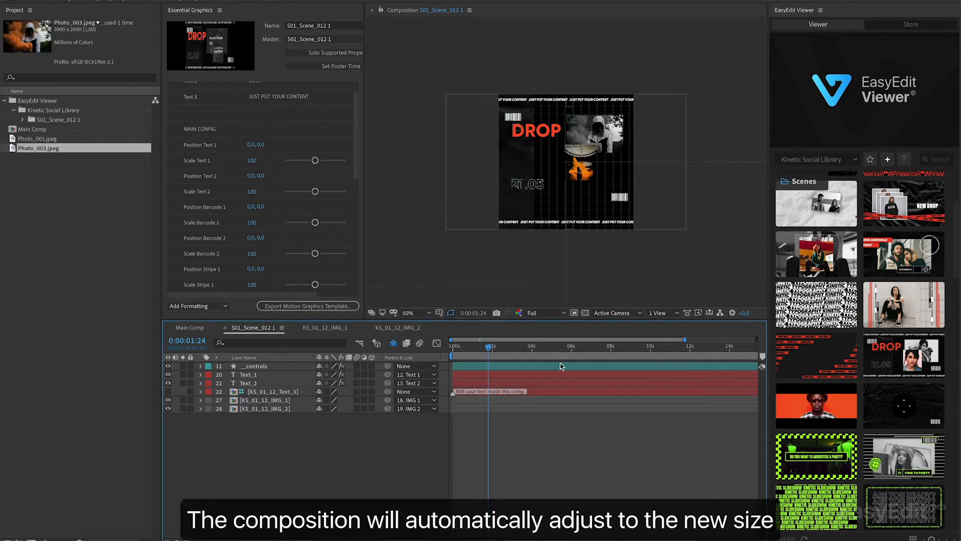
pyautogui.click(408, 313)
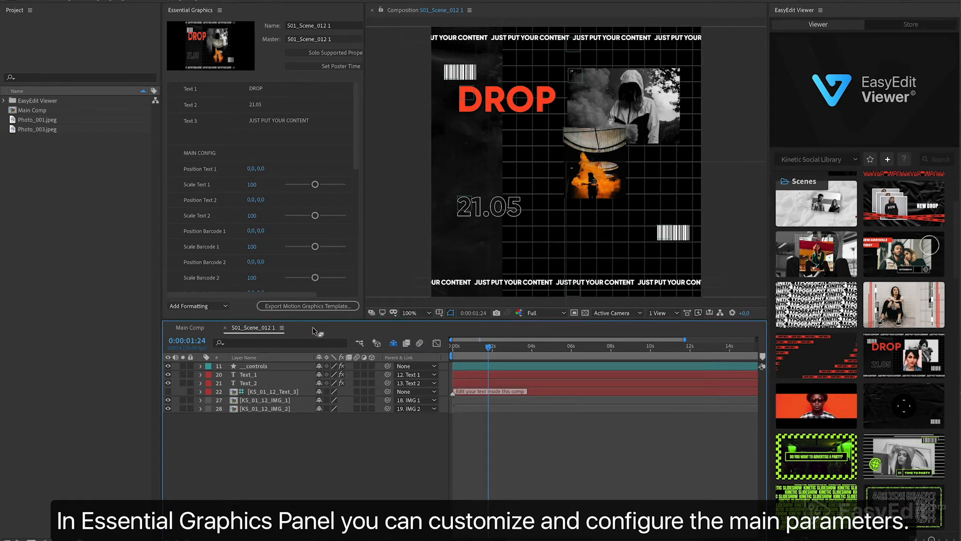
pyautogui.moveTo(300, 103)
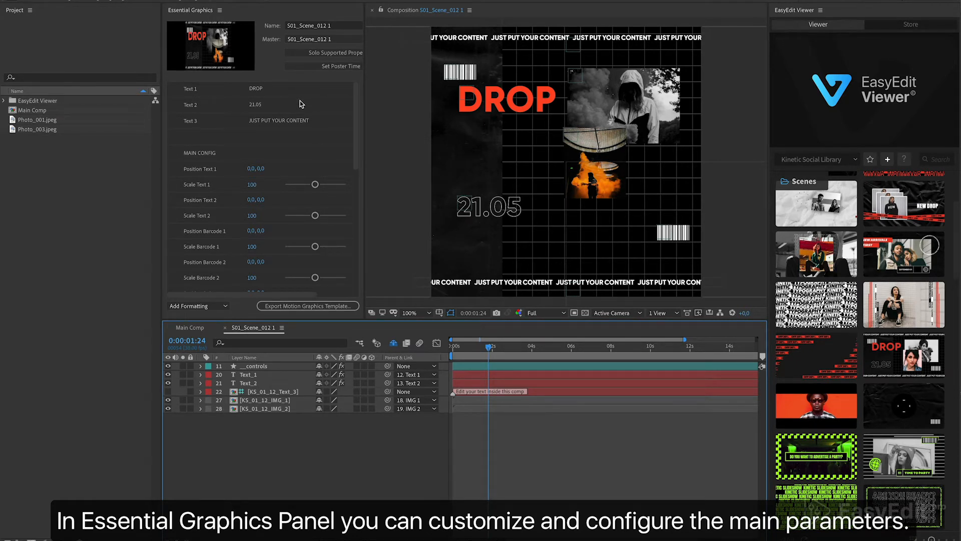
pyautogui.moveTo(238, 72)
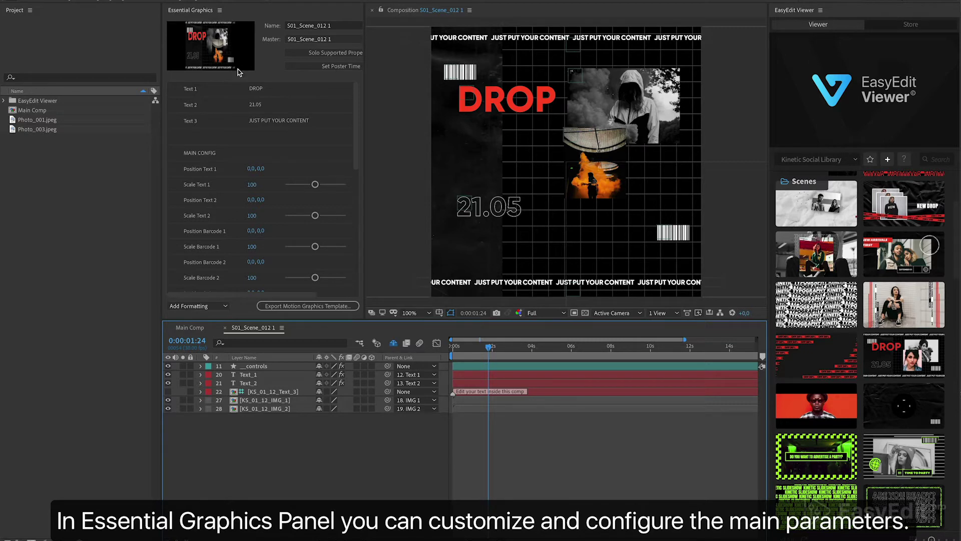
pyautogui.moveTo(253, 89)
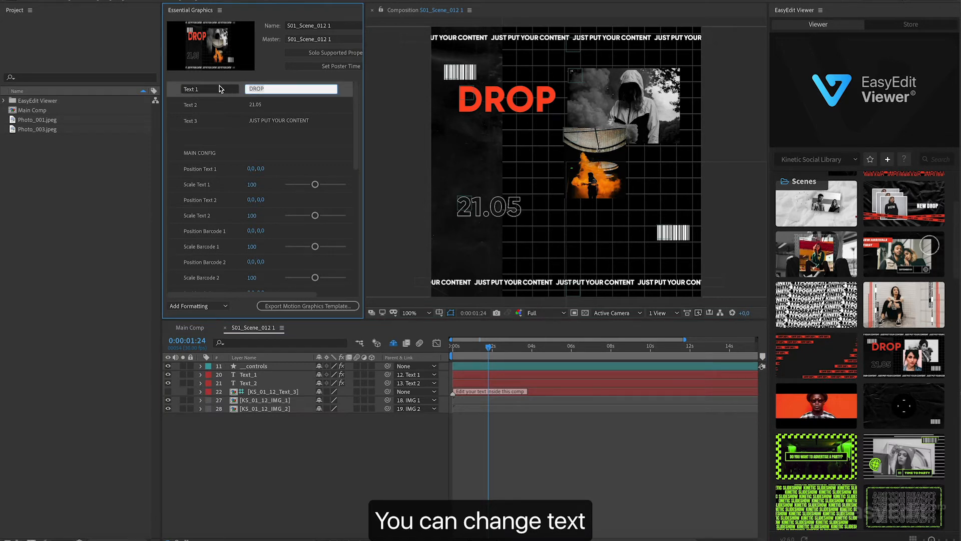
# Set the scene texts to THE ROOF and a repeating IS ON FIRE line.
pyautogui.write('THE ROOF')
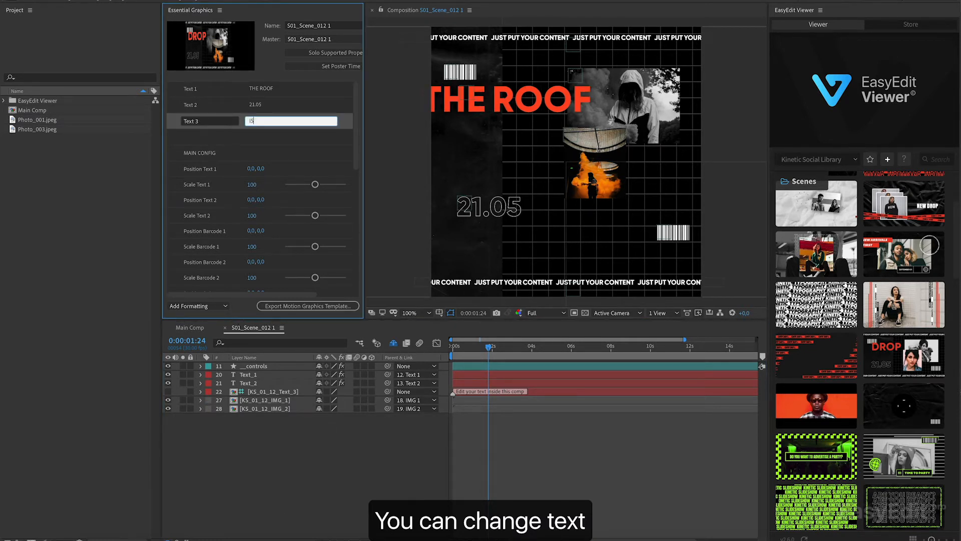
pyautogui.write('IS ON FIRE IS ON')
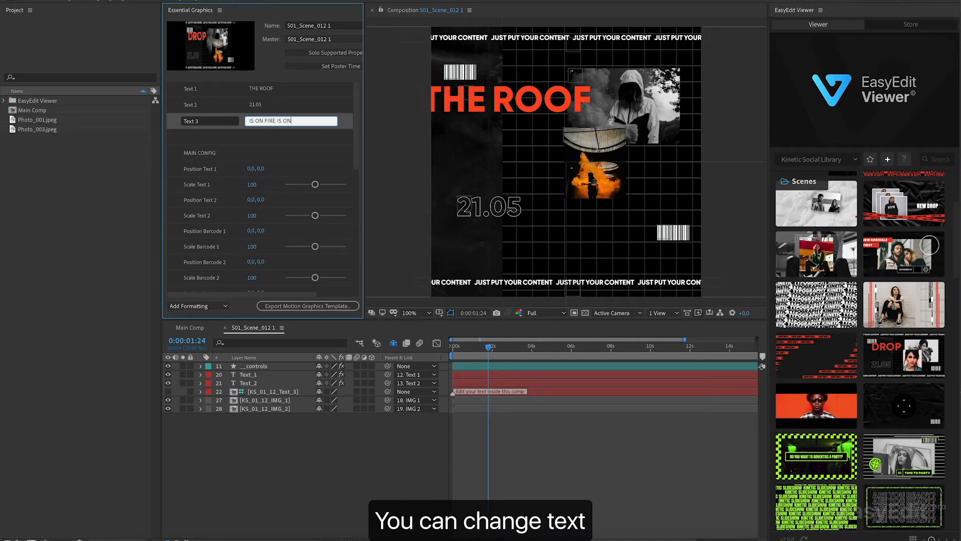
pyautogui.write('FIRE IS ON FIRE')
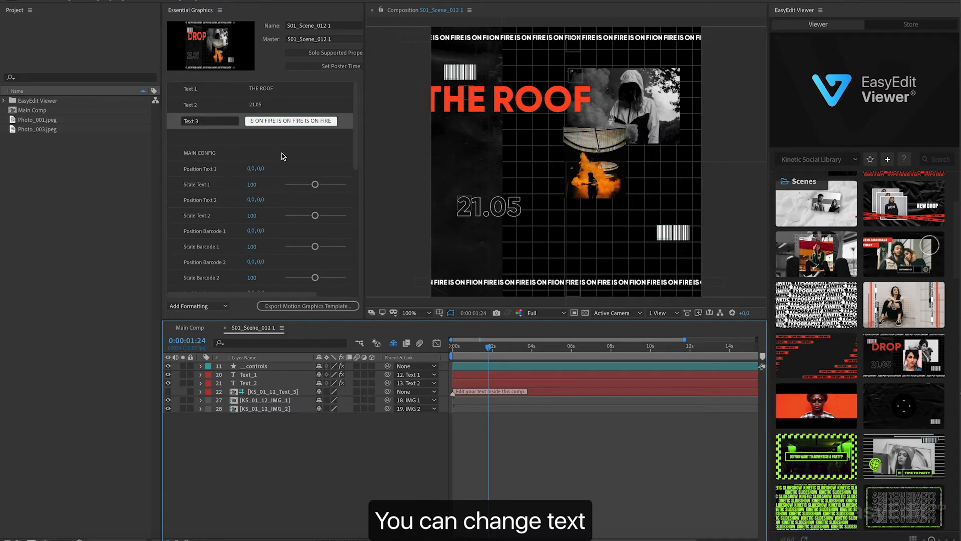
# Change the Text 2 date line to PARTY 21.10 in Essential Graphics.
pyautogui.click(290, 104)
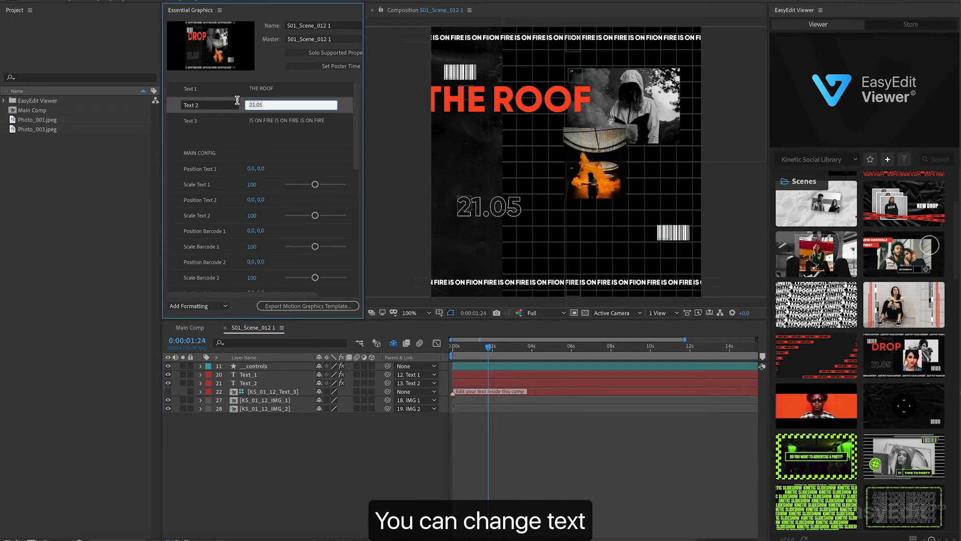
pyautogui.write('PARTY')
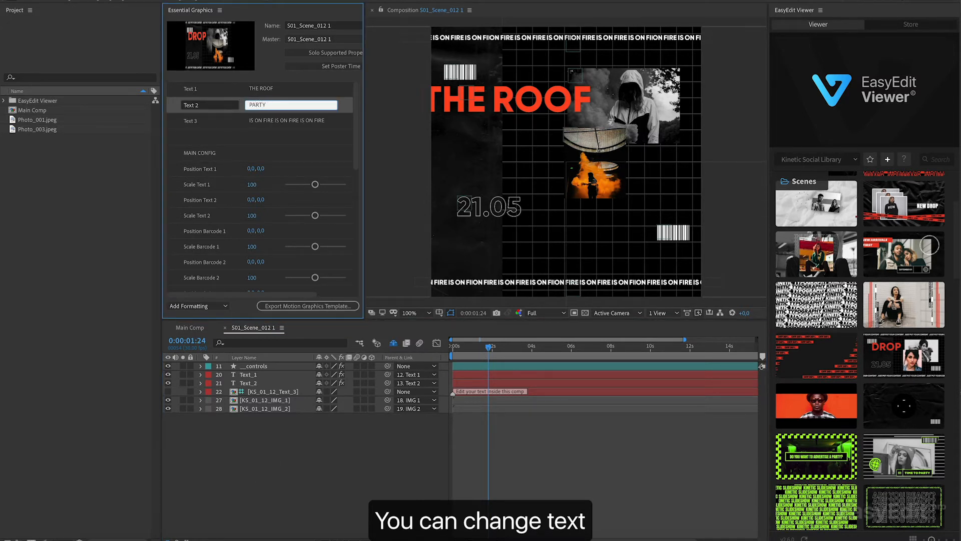
pyautogui.write('21.10')
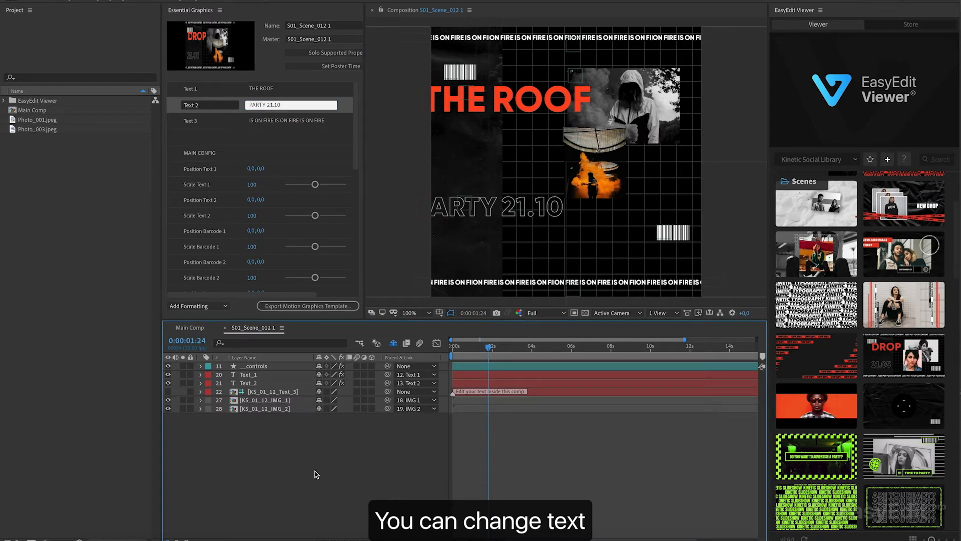
pyautogui.click(255, 168)
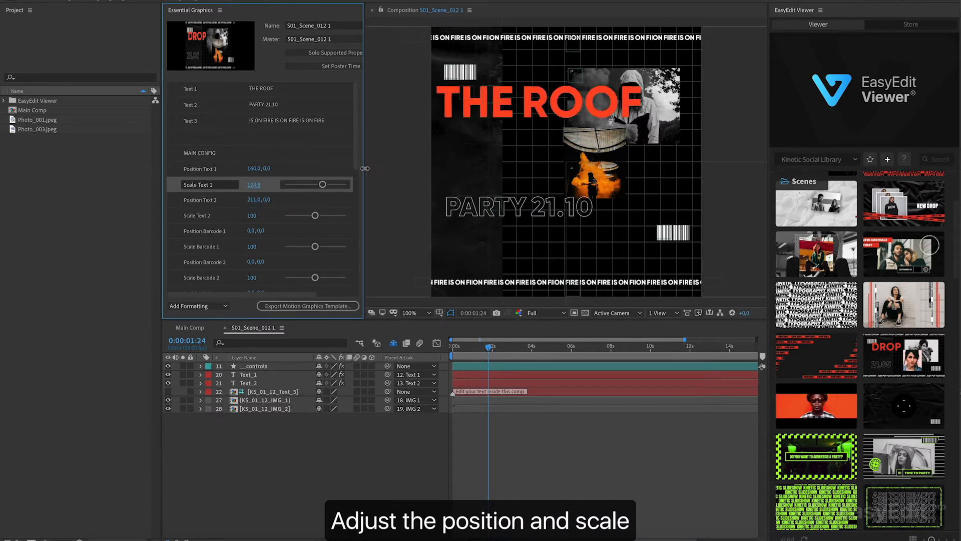
# Enlarge the THE ROOF title and set Scale Stripe 1 and Stripe 2 to 150.
pyautogui.moveTo(307, 184); pyautogui.dragTo(328, 184)
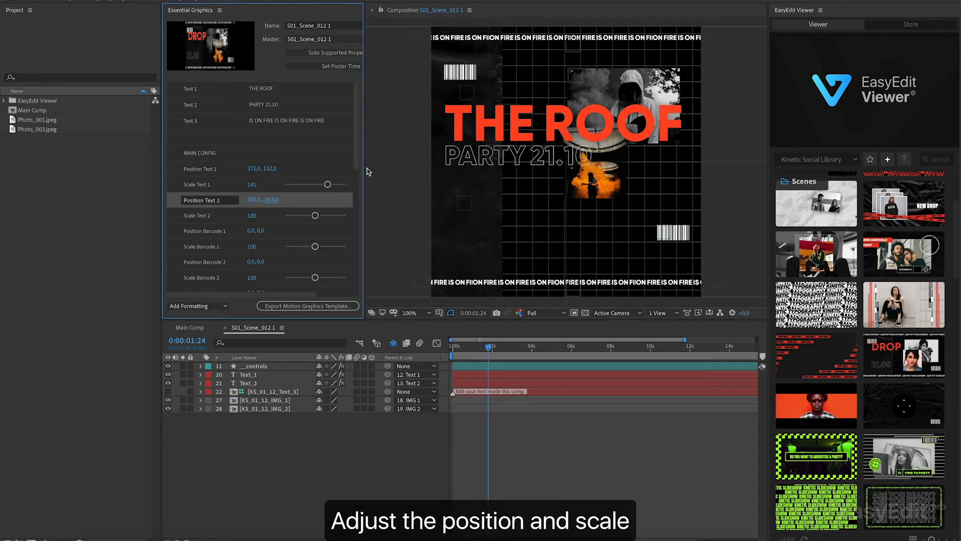
pyautogui.scroll(-3)
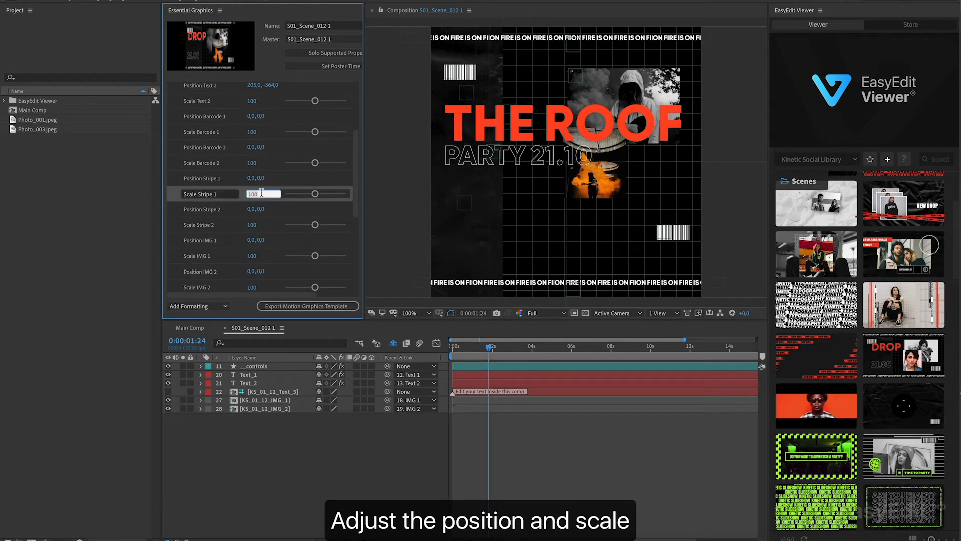
pyautogui.write('150')
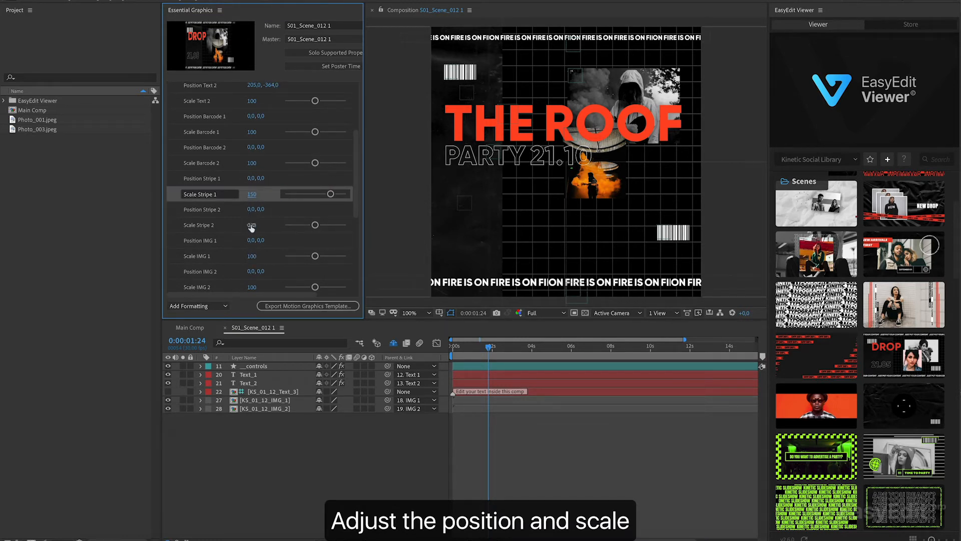
pyautogui.doubleClick(251, 225)
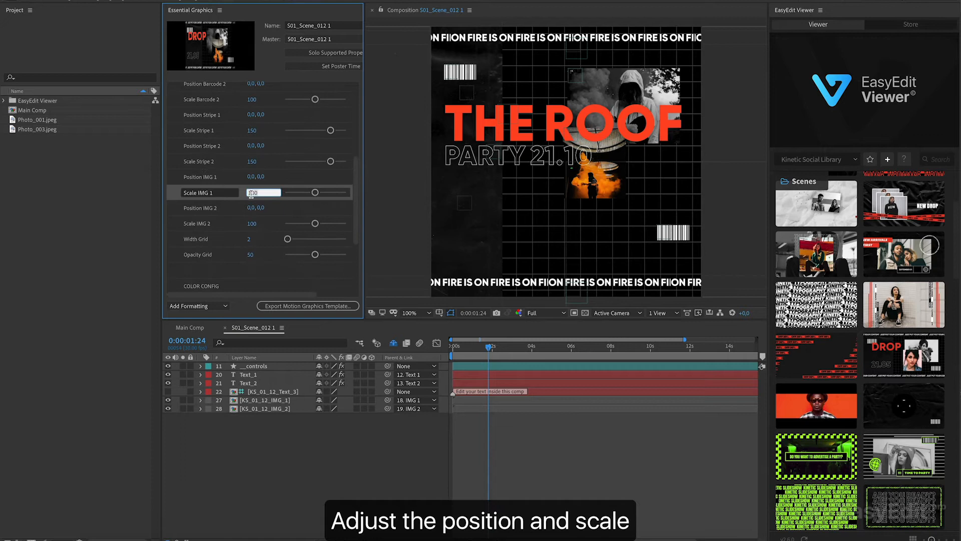
pyautogui.write('150')
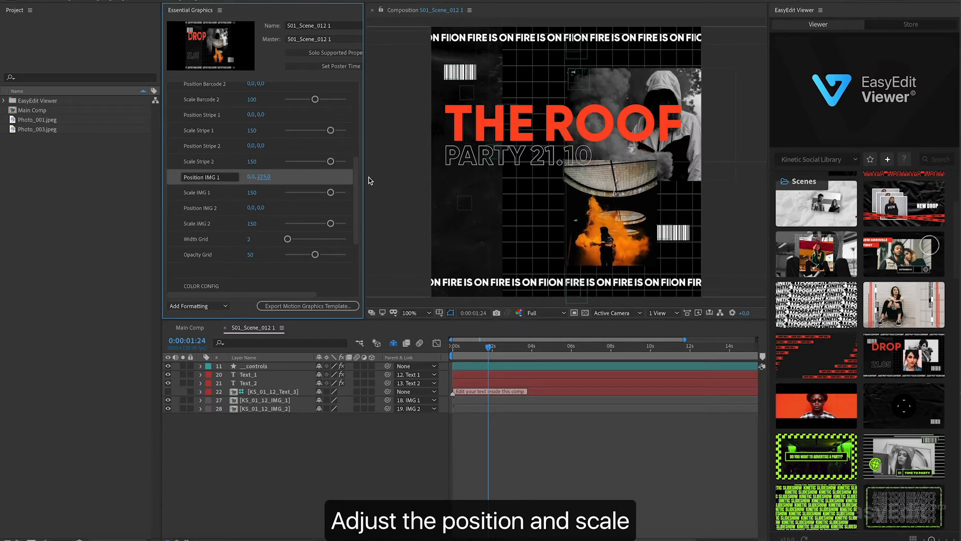
# Move the first photo to a new position and set Width Grid 4, Opacity Grid 15.
pyautogui.moveTo(257, 176); pyautogui.dragTo(246, 176)
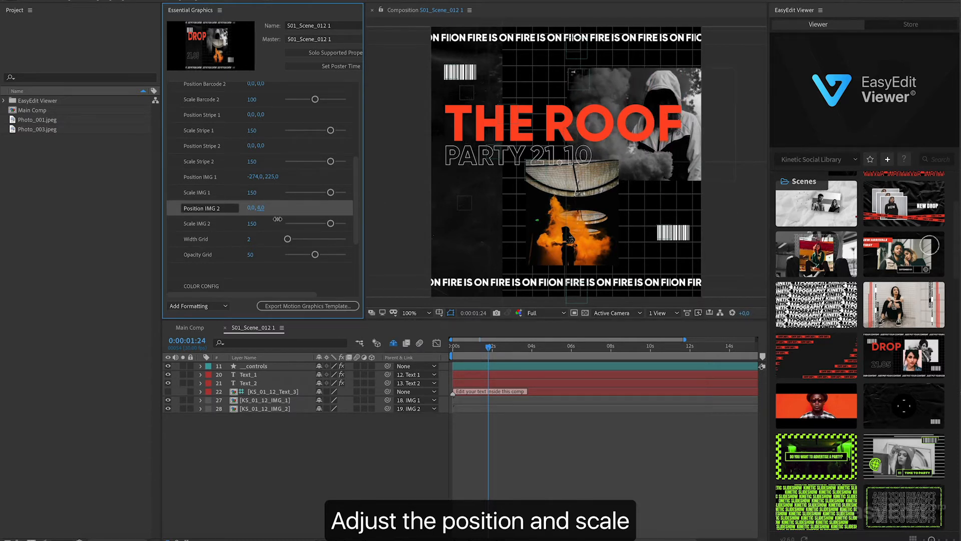
pyautogui.moveTo(282, 214)
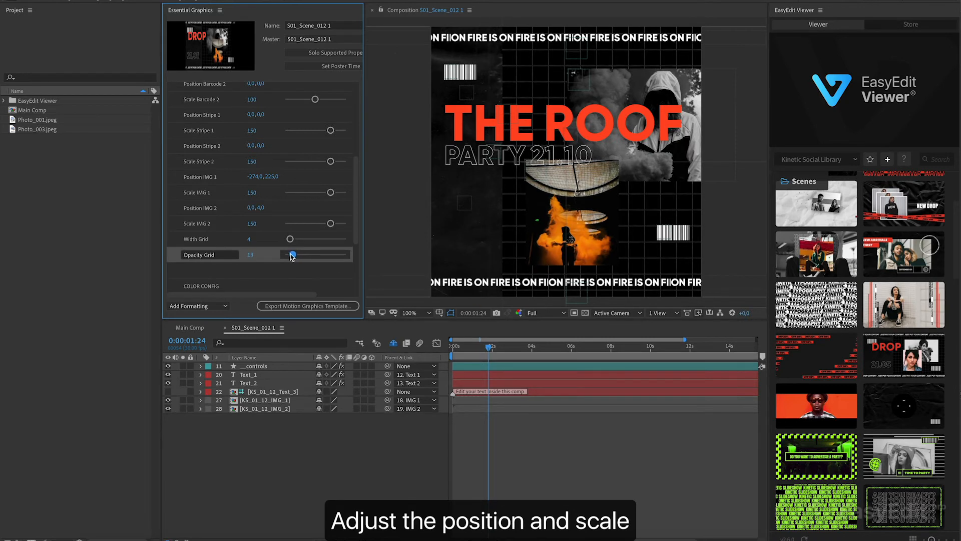
pyautogui.scroll(-3)
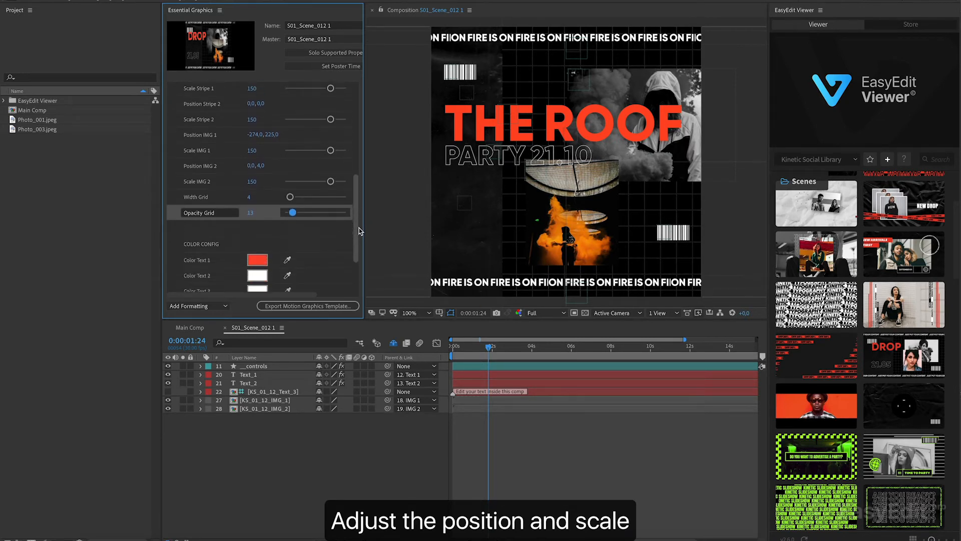
pyautogui.scroll(-3)
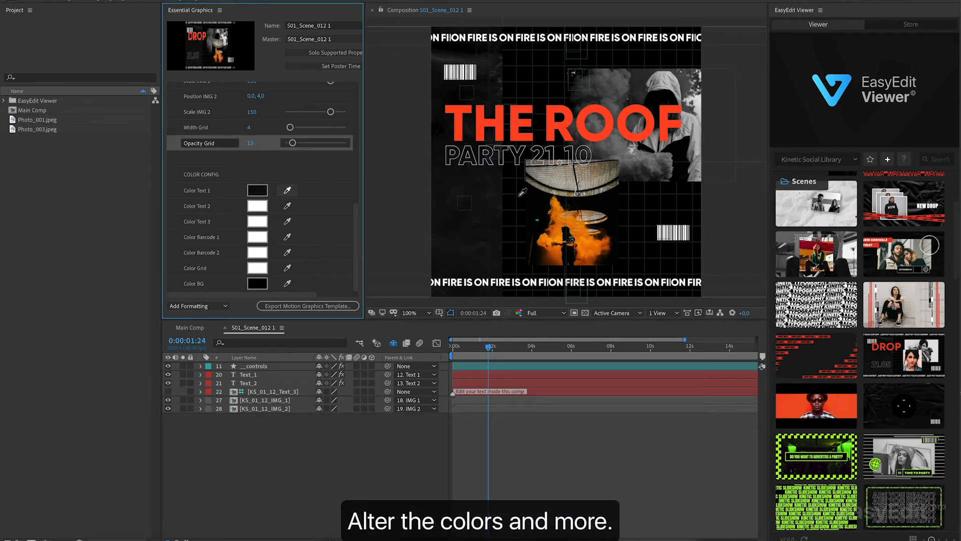
# Set Color Text 1, Color Text 3 and Color Barcode 1 to orange under Color Config.
pyautogui.click(258, 191)
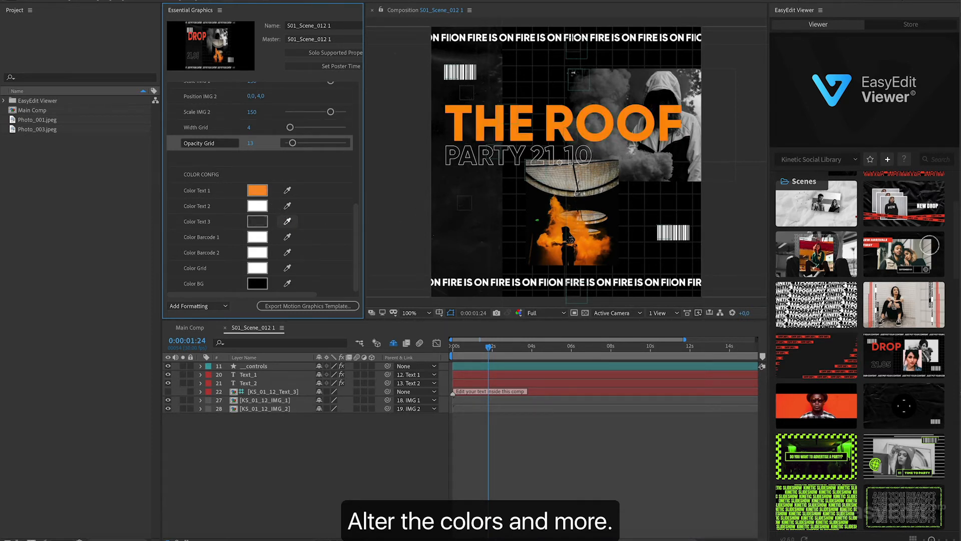
pyautogui.click(258, 221)
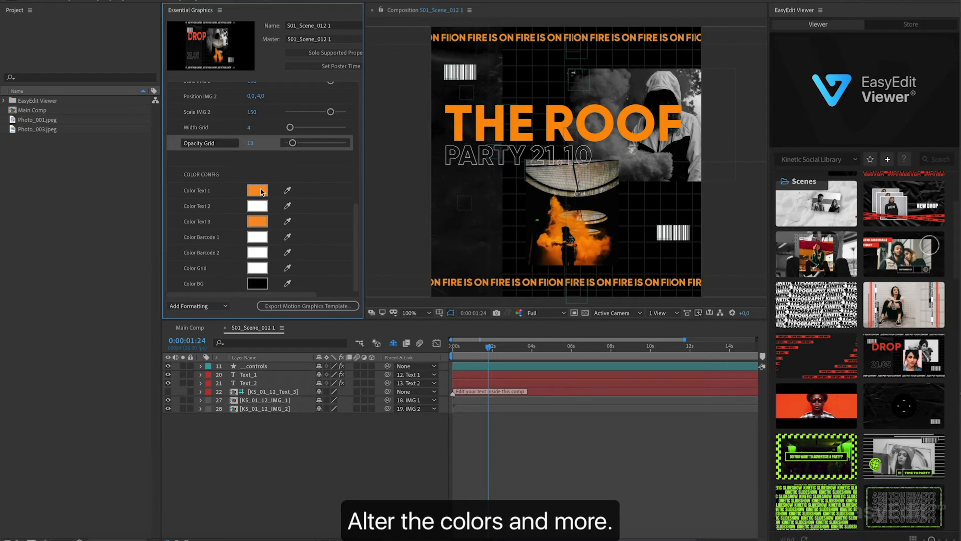
pyautogui.moveTo(284, 203)
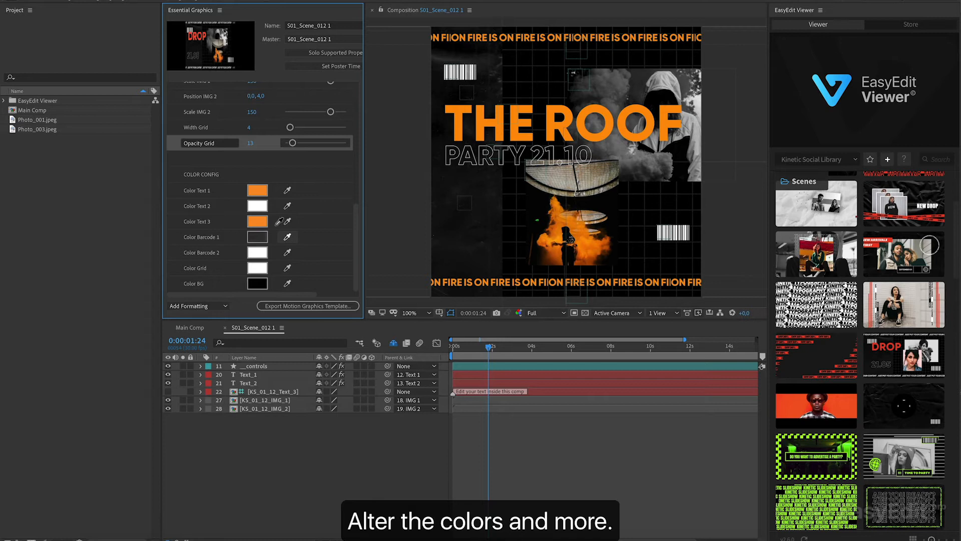
pyautogui.click(257, 236)
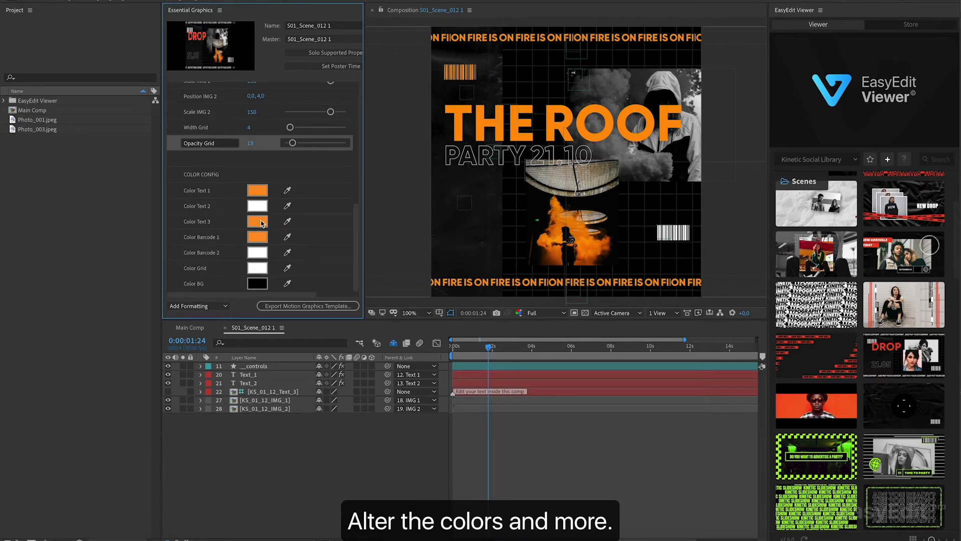
# Adjust the Color BG picker, shifting the hue toward blue and tweaking its shade.
pyautogui.click(257, 253)
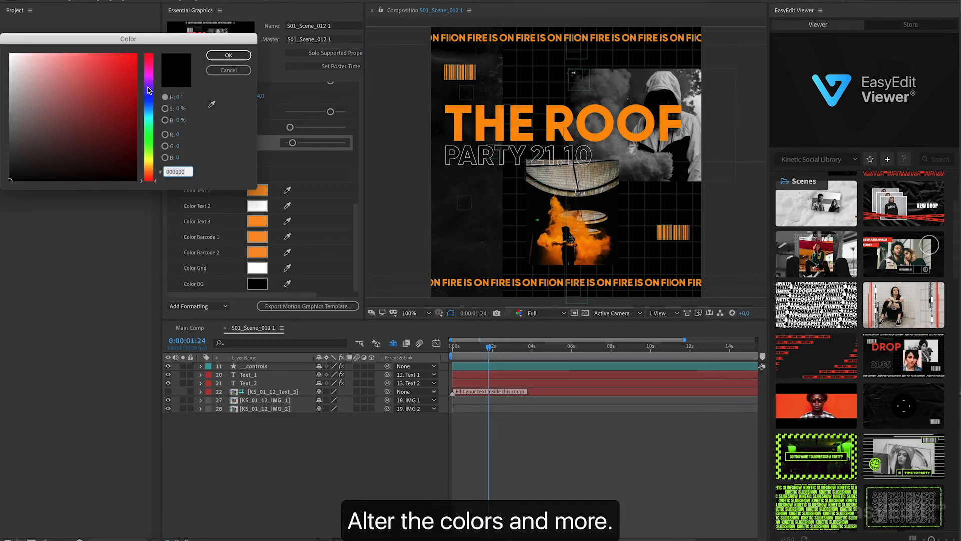
pyautogui.click(150, 91)
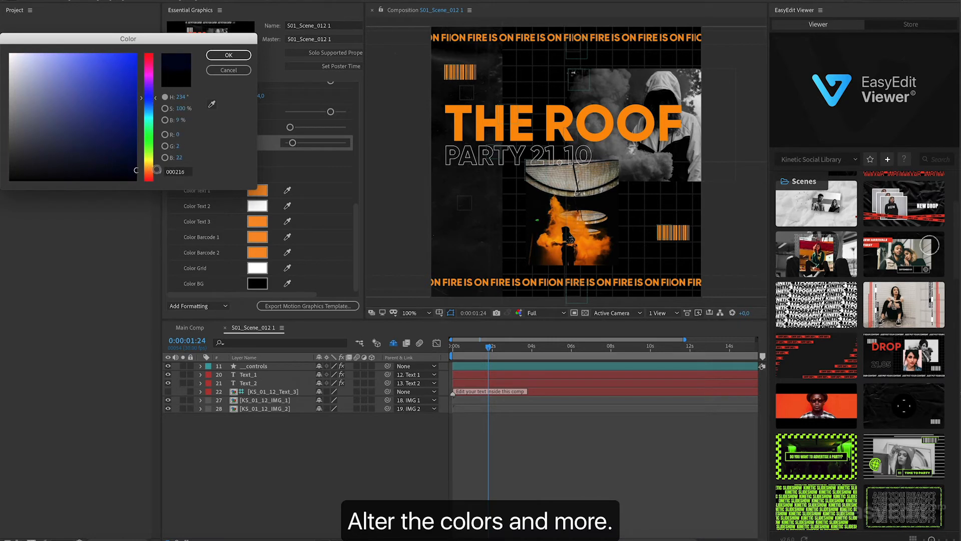
pyautogui.click(228, 55)
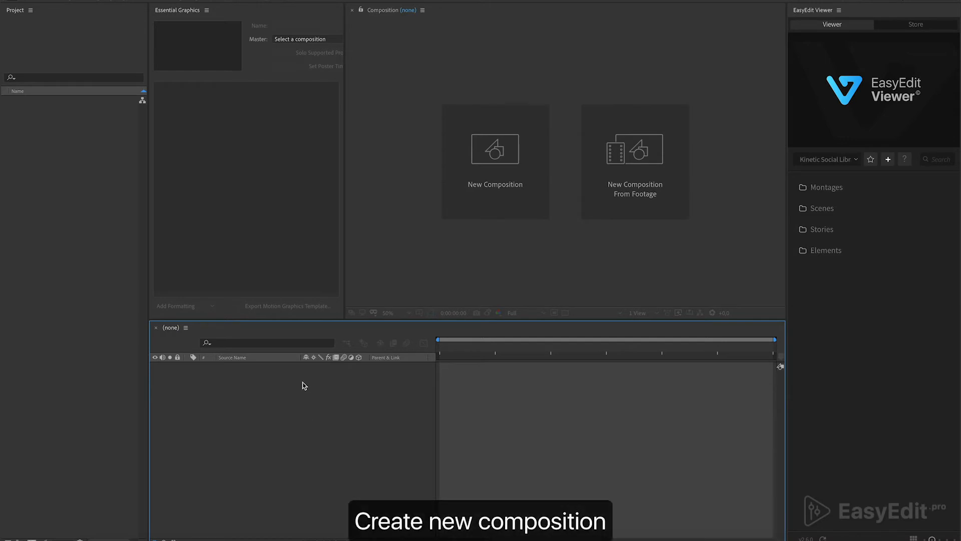
# Create a 1920×1080, 30 fps composition named Main Comp with 0:00:20:00 duration.
pyautogui.click(166, 5)
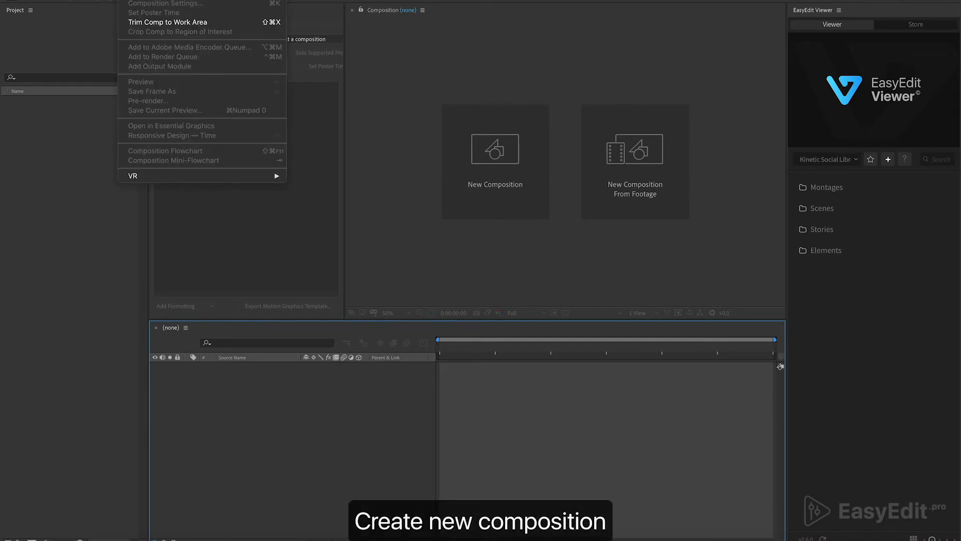
pyautogui.click(495, 149)
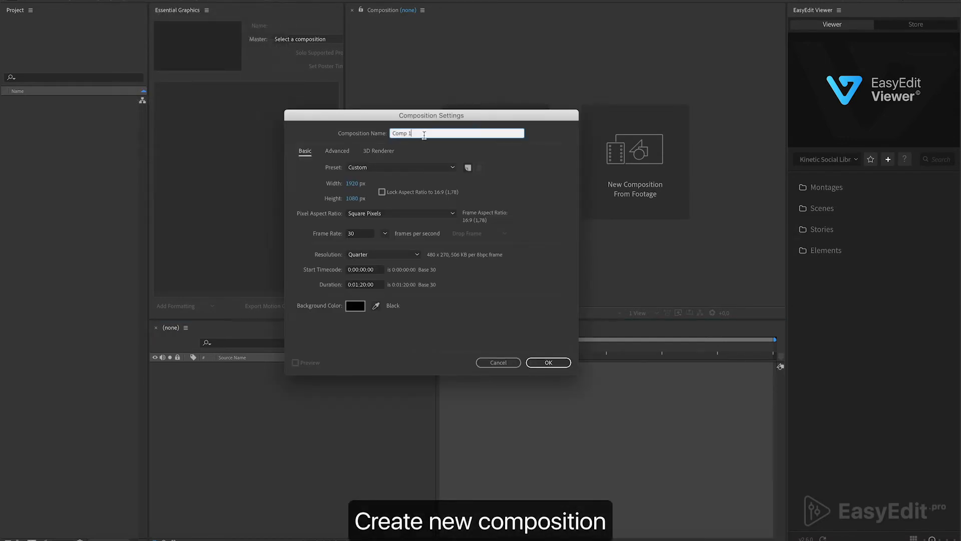
pyautogui.write('Main')
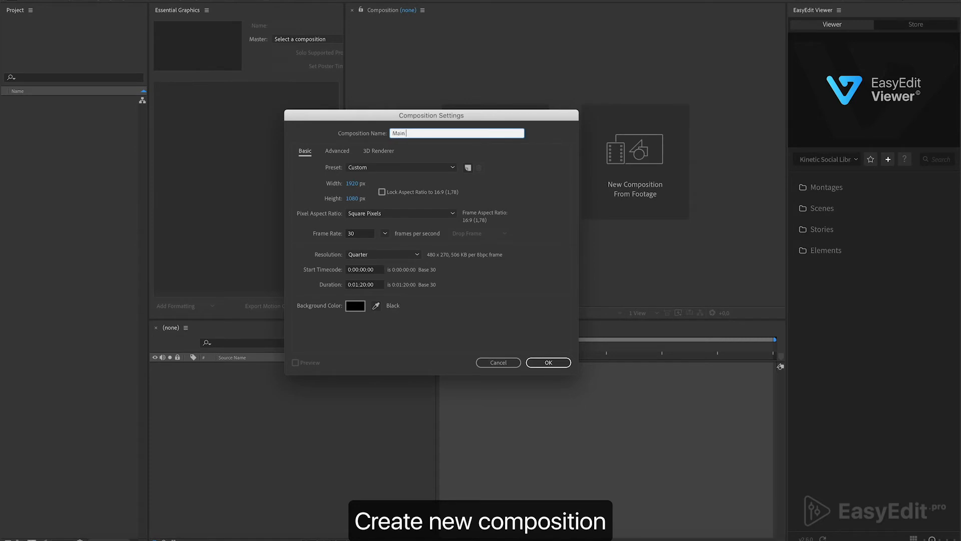
pyautogui.write('Comp')
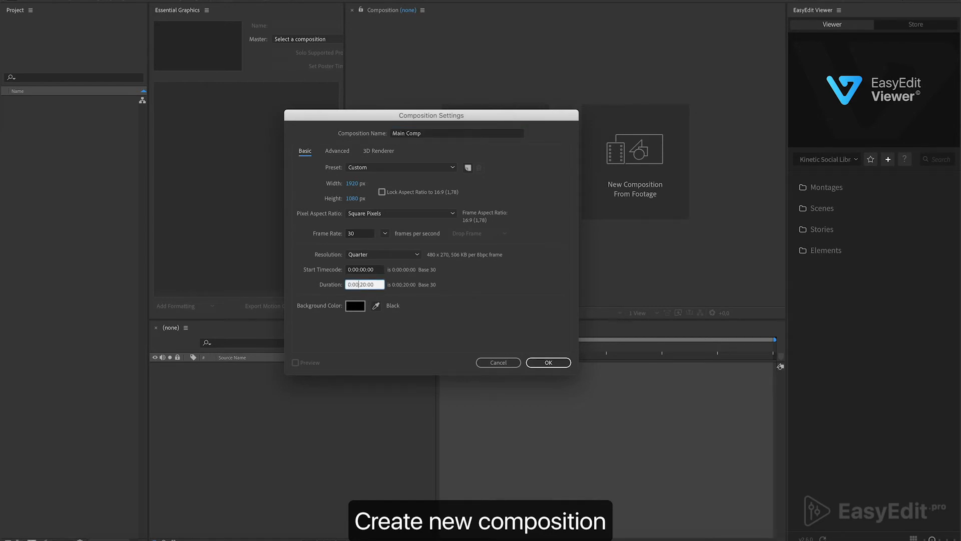
pyautogui.click(547, 363)
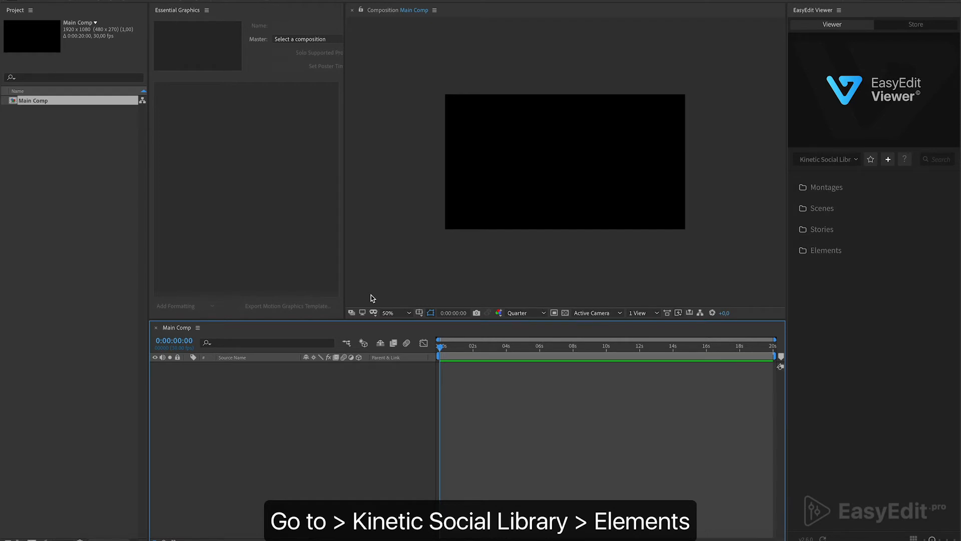
pyautogui.moveTo(810, 163)
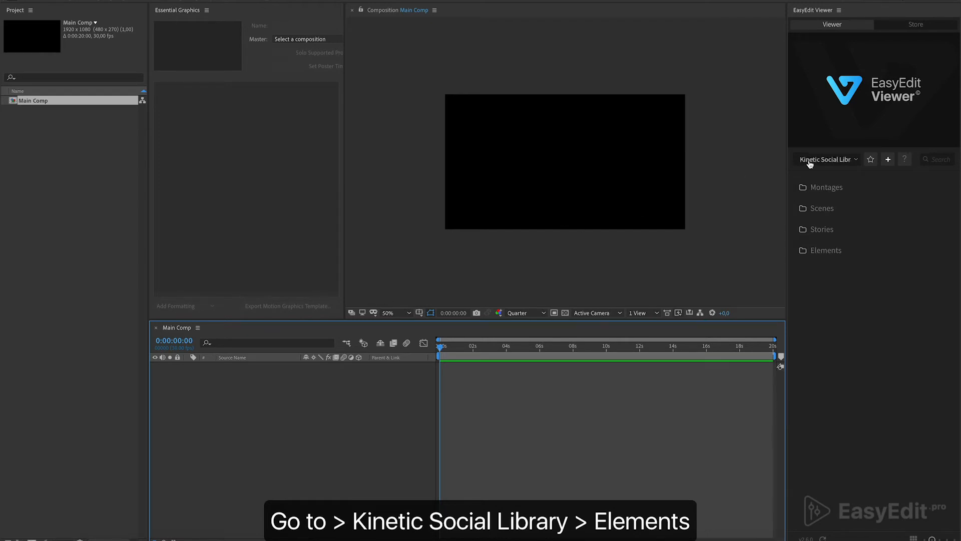
# Import the S02 Image element from Kinetic Social Library's Elements folder into Main Comp.
pyautogui.click(827, 188)
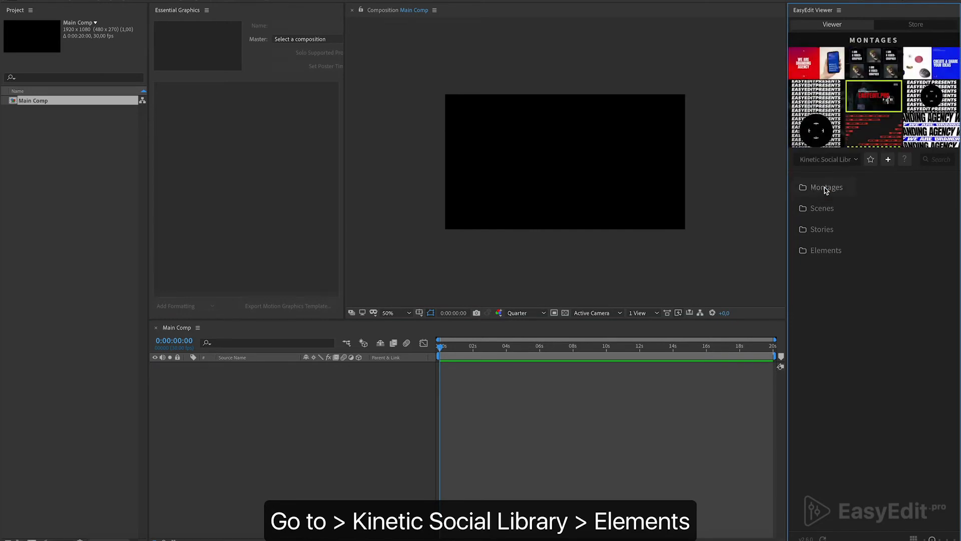
pyautogui.click(826, 250)
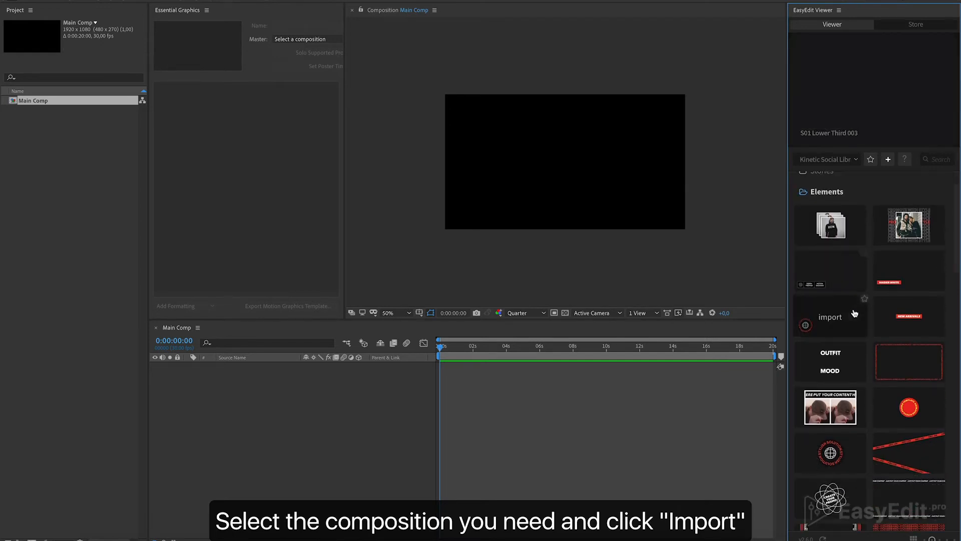
pyautogui.scroll(-3)
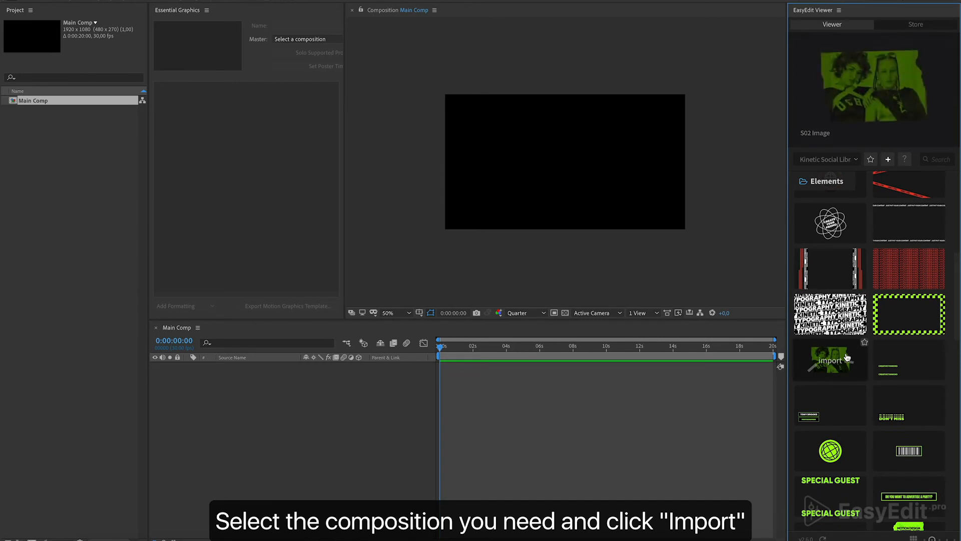
pyautogui.click(829, 361)
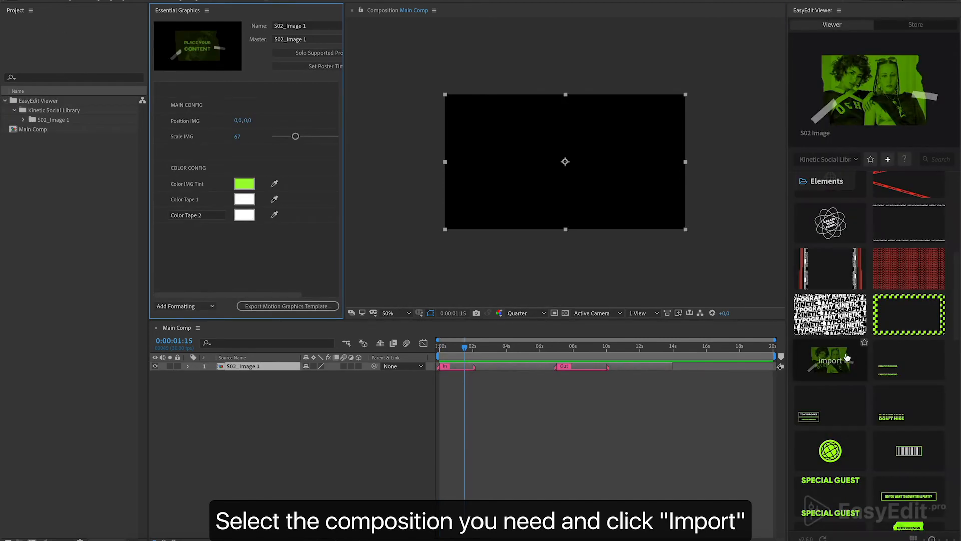
# Drag the In and Out animation markers on S02_Image 1 to new times.
pyautogui.click(829, 360)
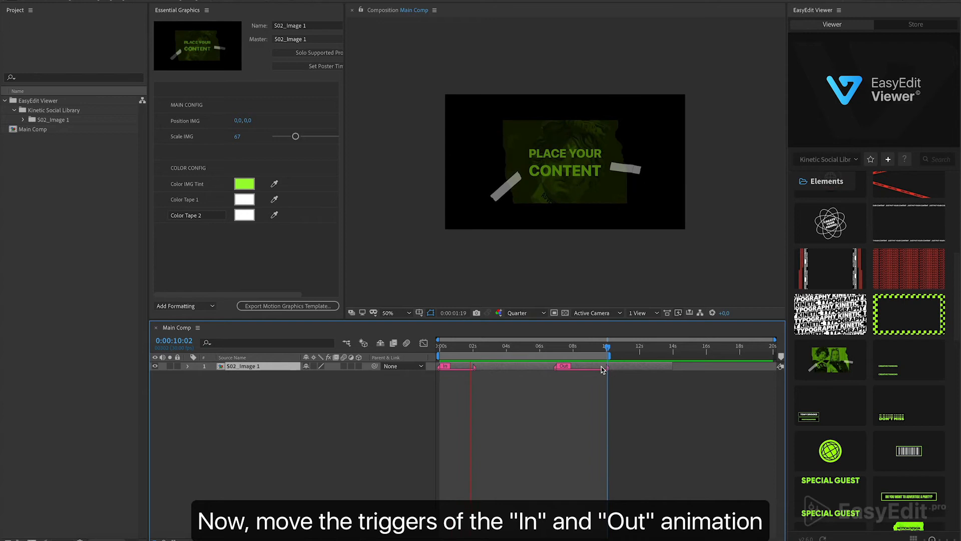
pyautogui.click(491, 346)
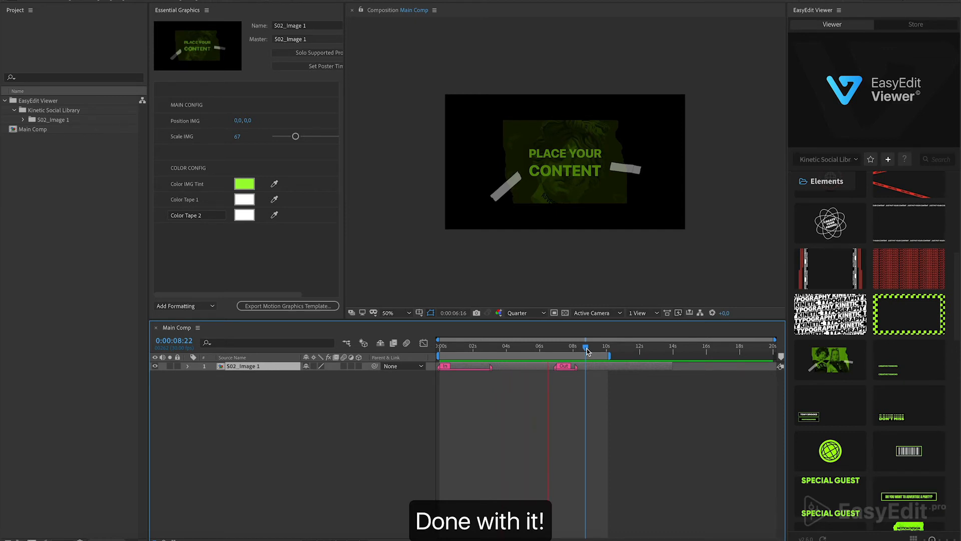
pyautogui.click(585, 345)
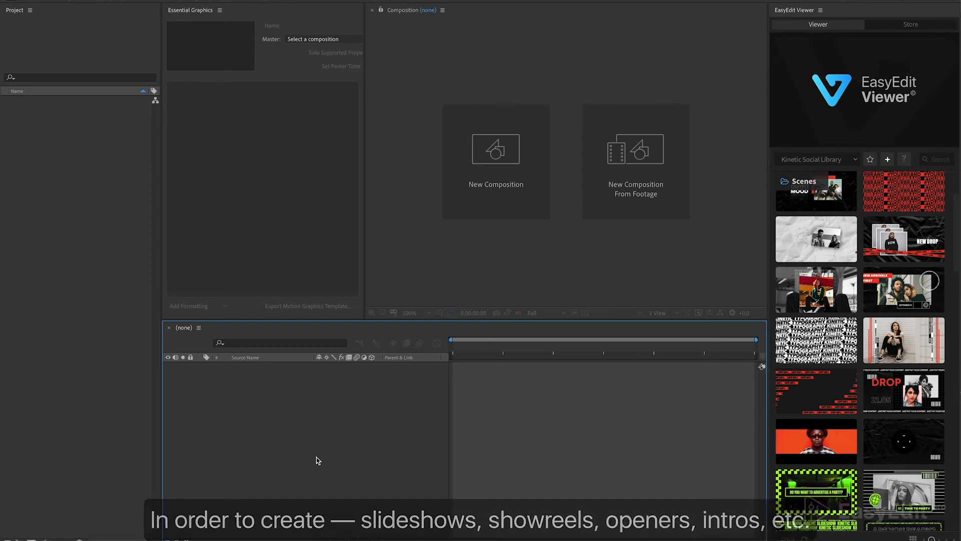
pyautogui.moveTo(405, 413)
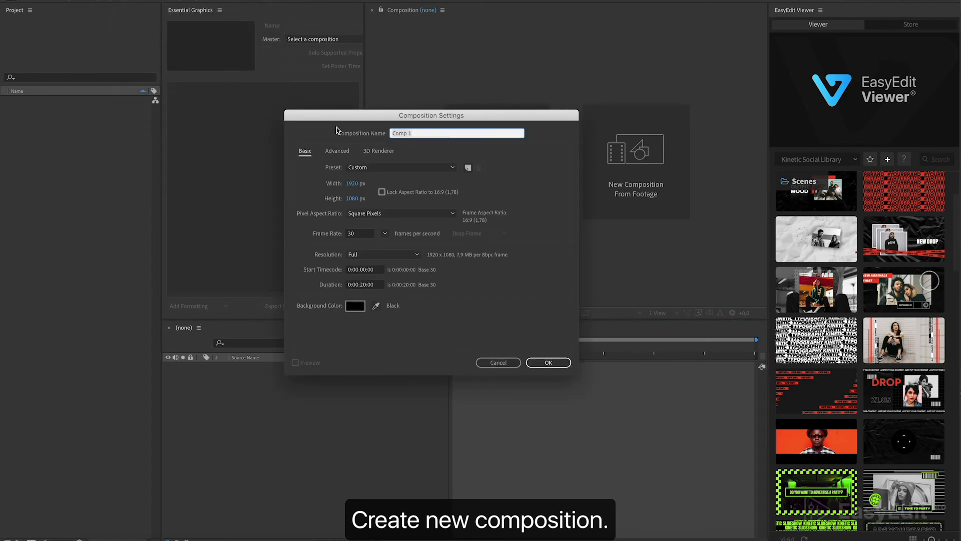
# Create a new 1920×1080, 30 fps composition named Main Comp.
pyautogui.write('Main C')
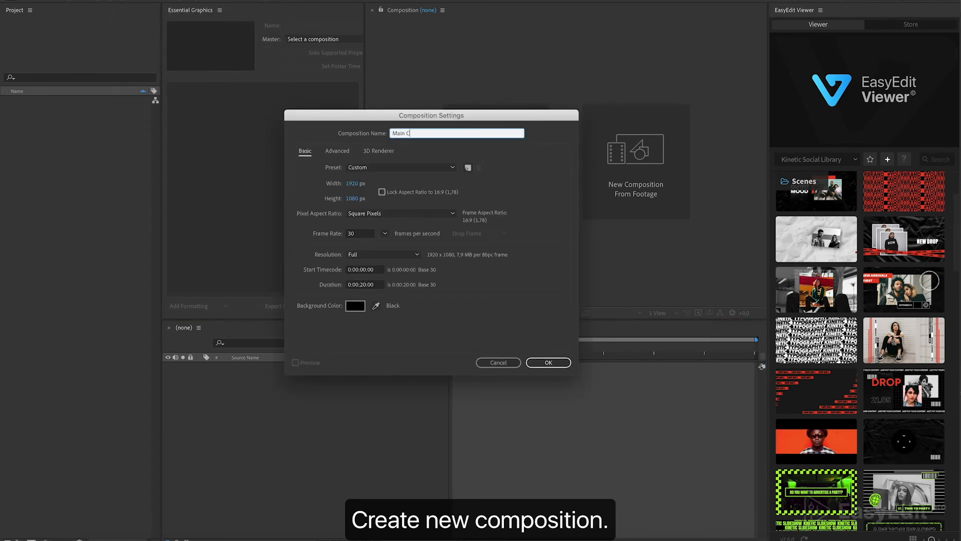
pyautogui.write('omp')
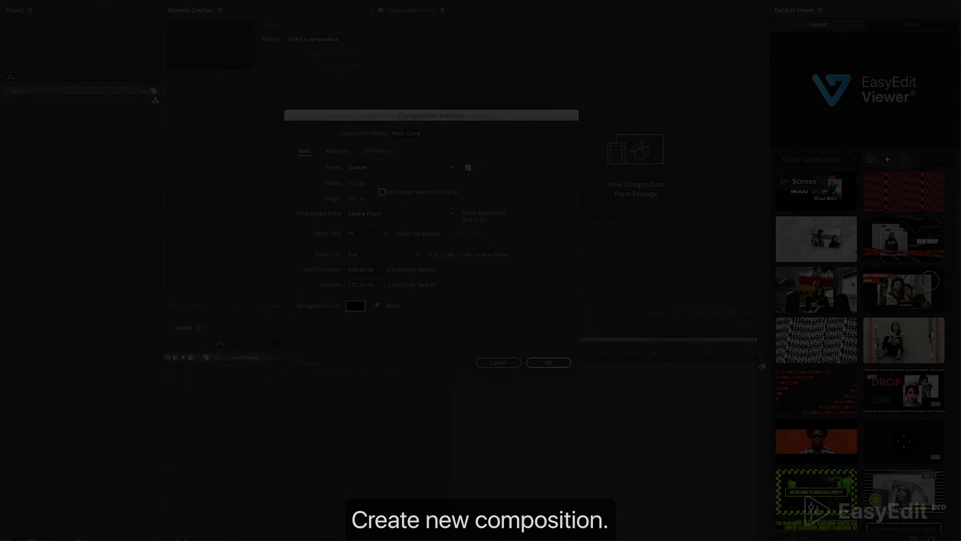
pyautogui.click(547, 363)
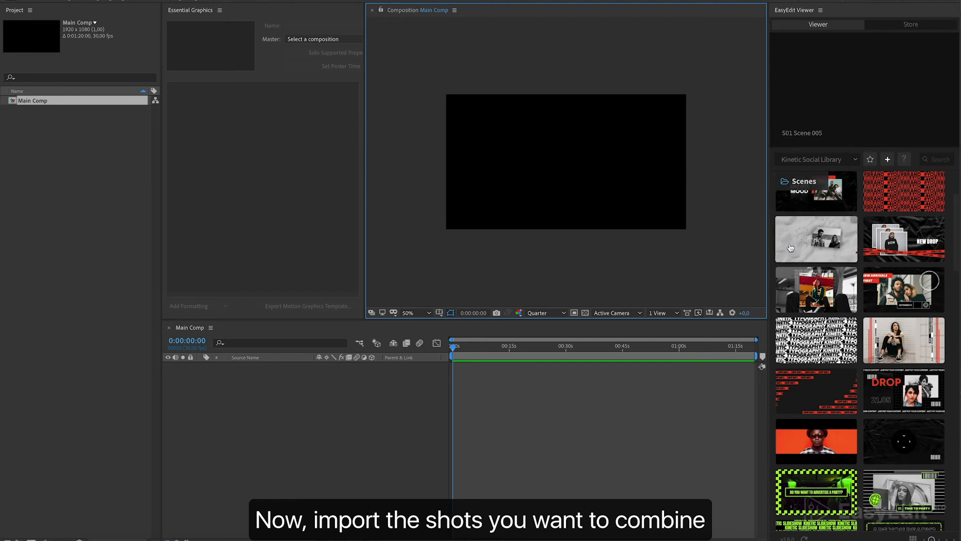
# Import scenes 001, 002, 012 and 014 from the EasyEdit Viewer Scenes list into Main Comp.
pyautogui.click(816, 239)
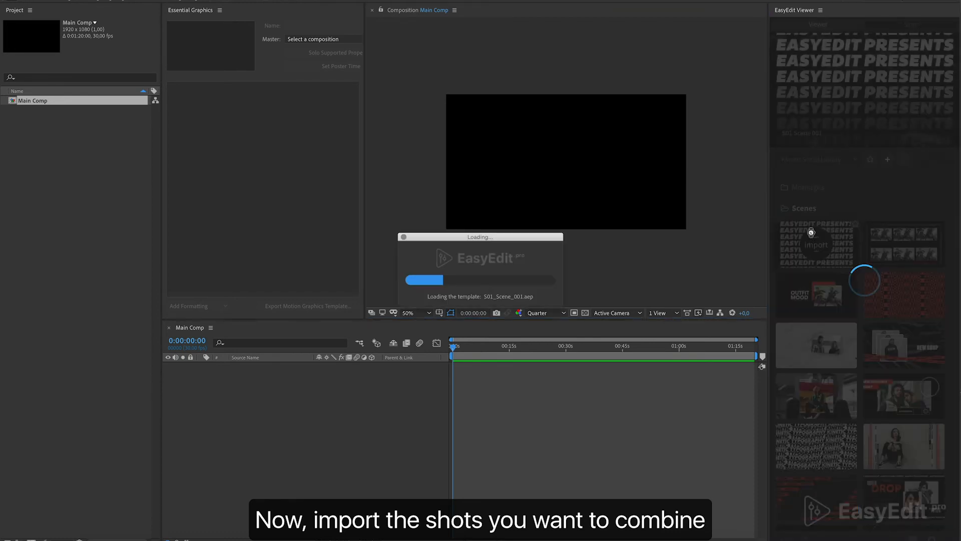
pyautogui.click(815, 244)
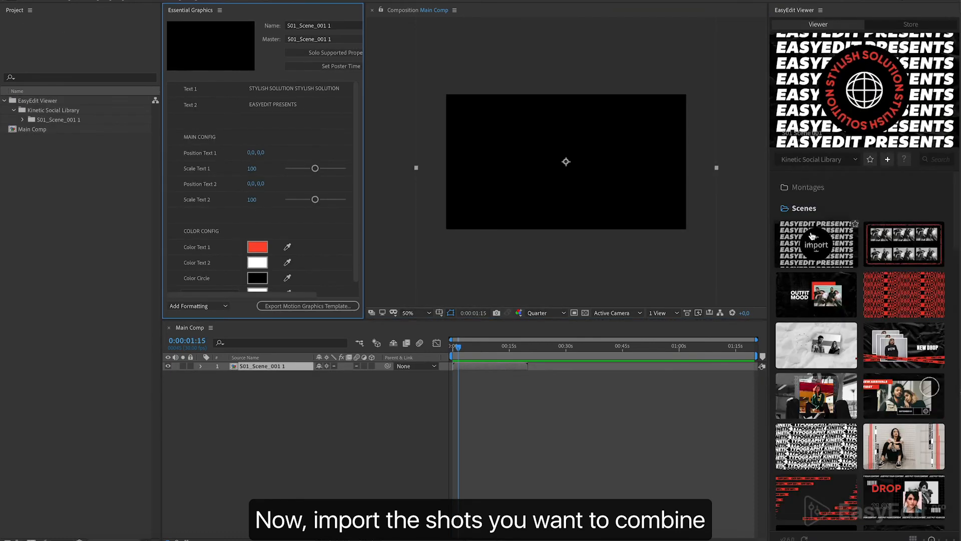
pyautogui.click(816, 243)
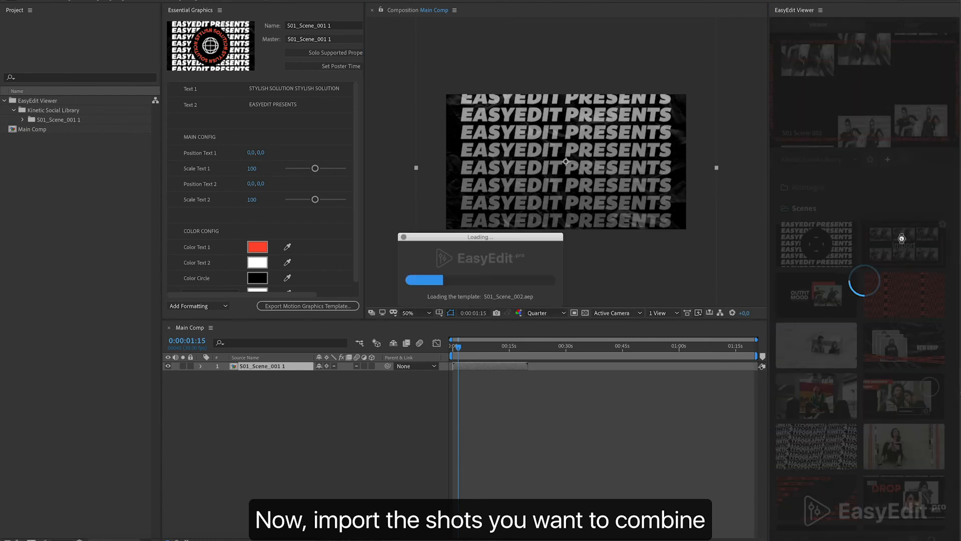
pyautogui.click(902, 242)
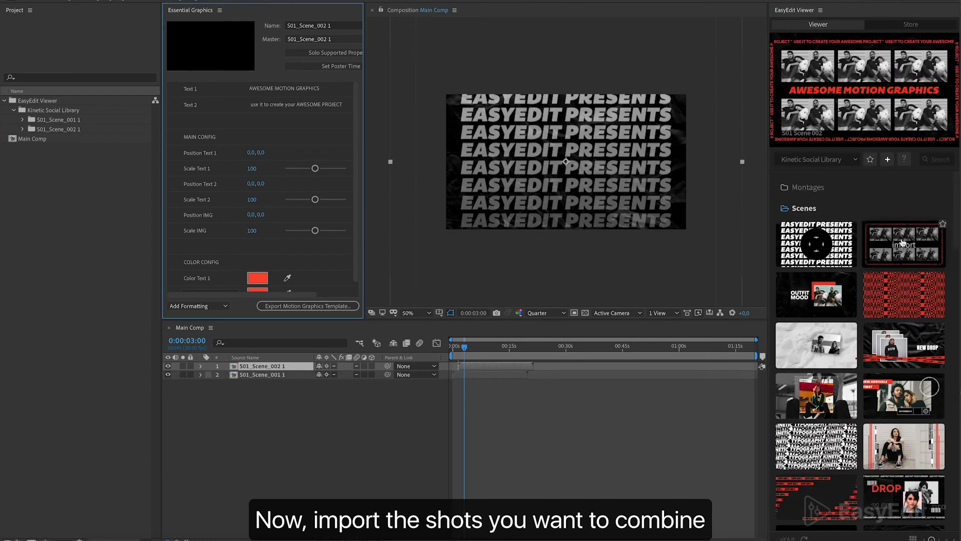
pyautogui.scroll(-3)
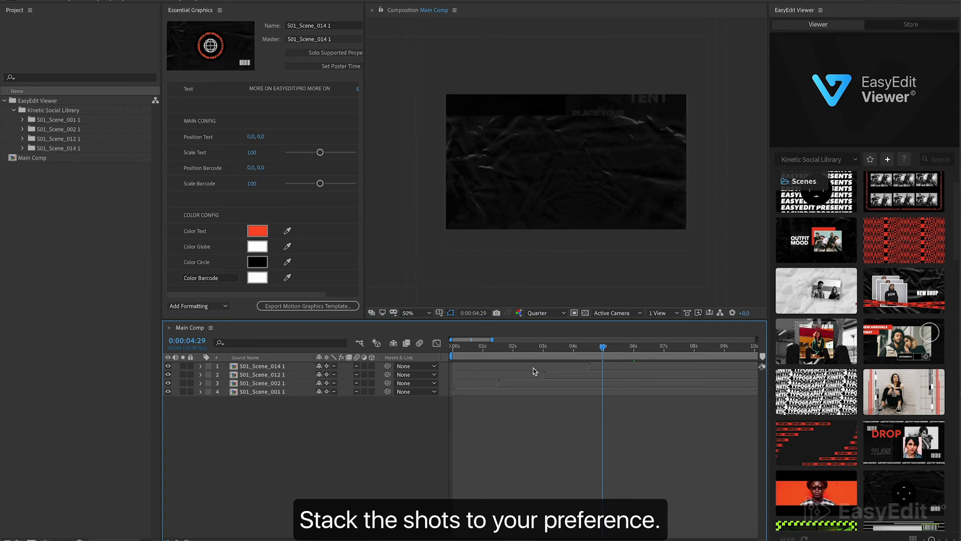
# Reorder the scene layers and offset their bars so each starts after the previous one.
pyautogui.click(263, 383)
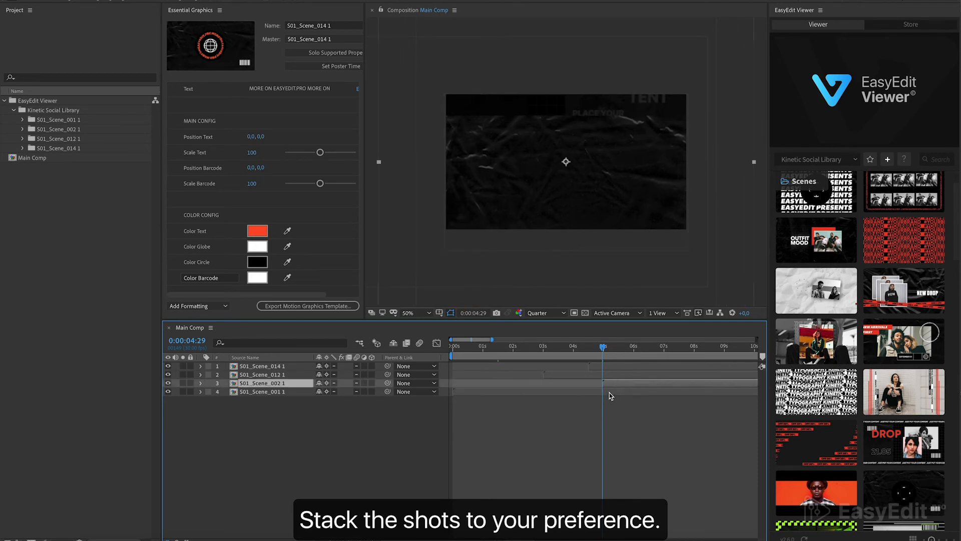
pyautogui.click(695, 346)
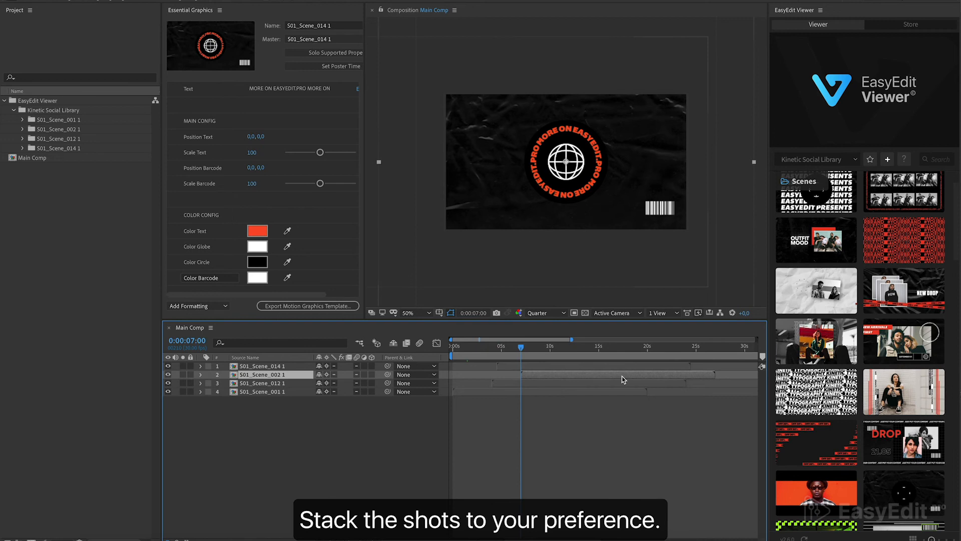
pyautogui.click(553, 345)
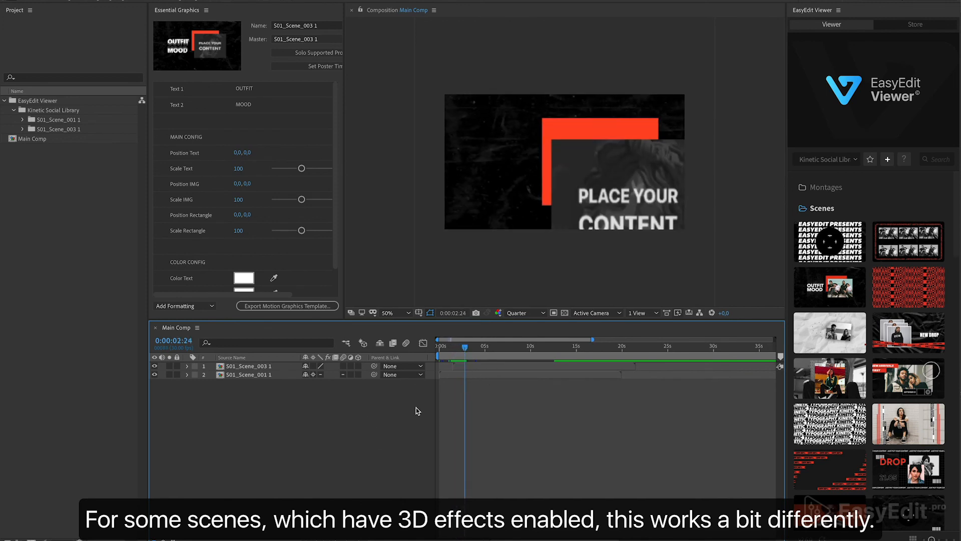
pyautogui.moveTo(399, 403)
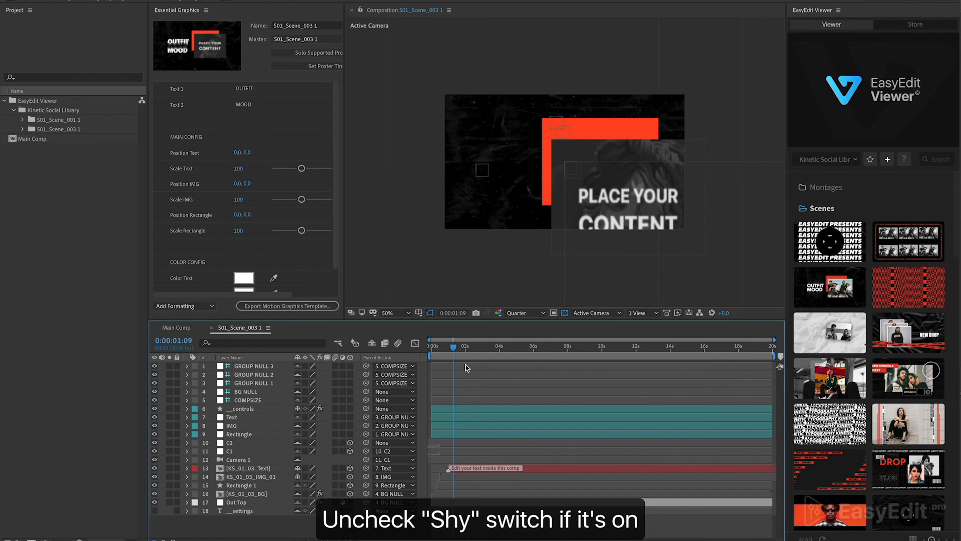
# Reveal all shy layers in S01_Scene_003 1 and select the Out Top layer for copying.
pyautogui.click(373, 342)
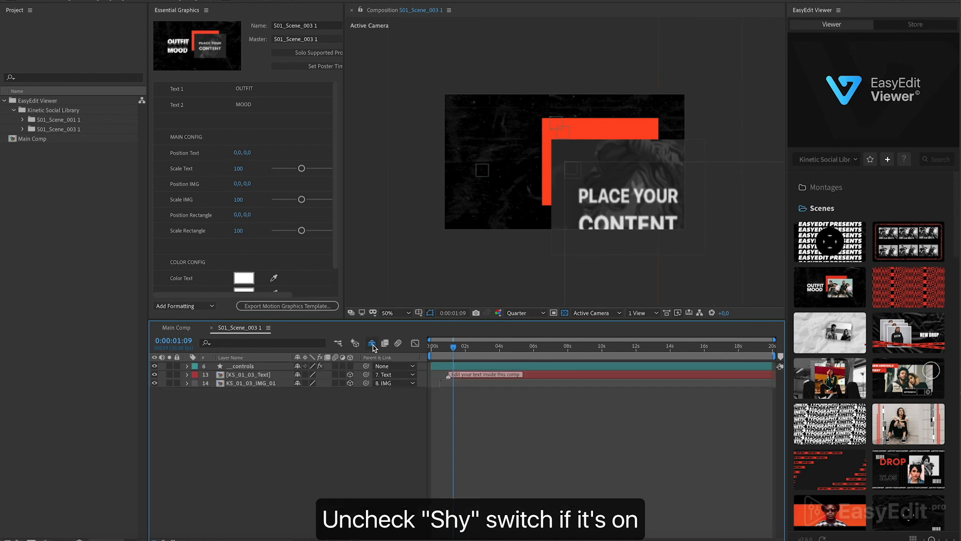
pyautogui.click(373, 342)
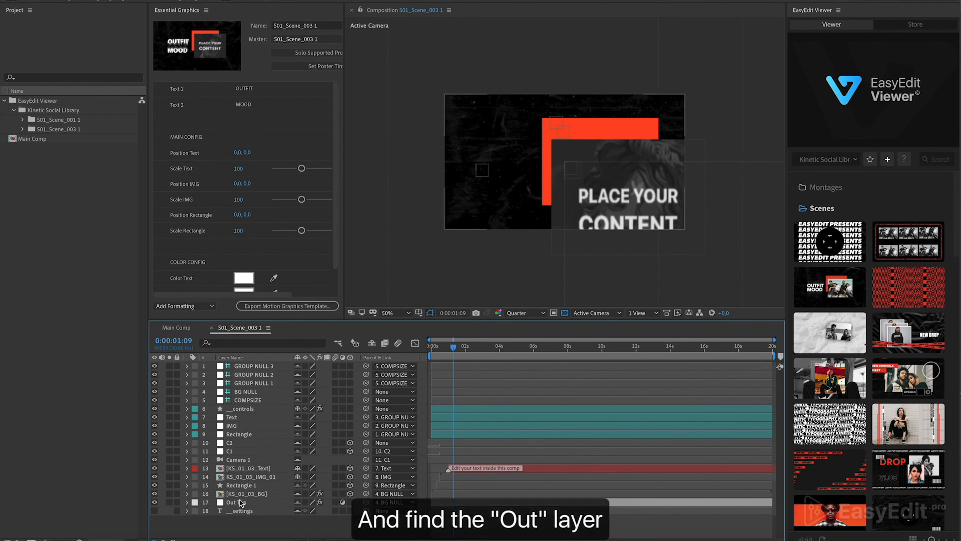
pyautogui.moveTo(239, 505)
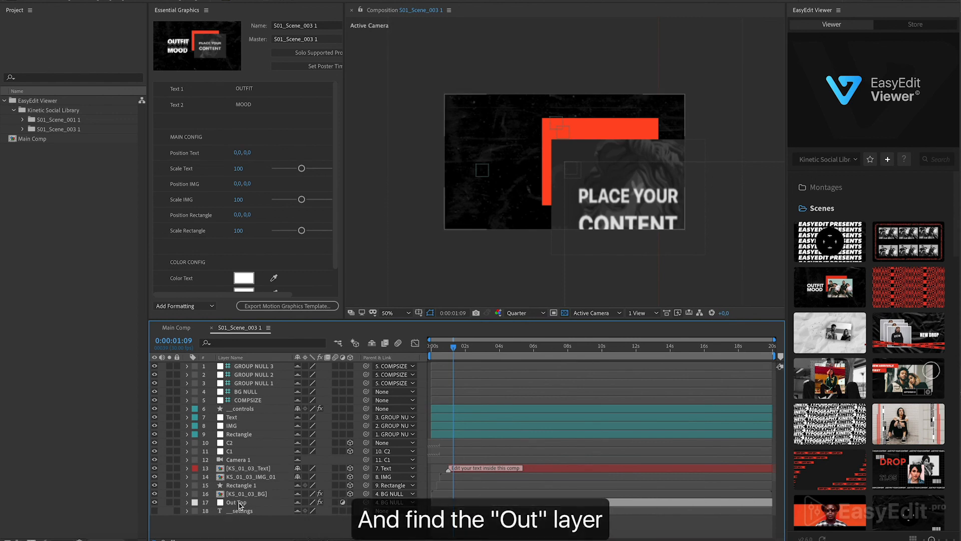
pyautogui.click(238, 502)
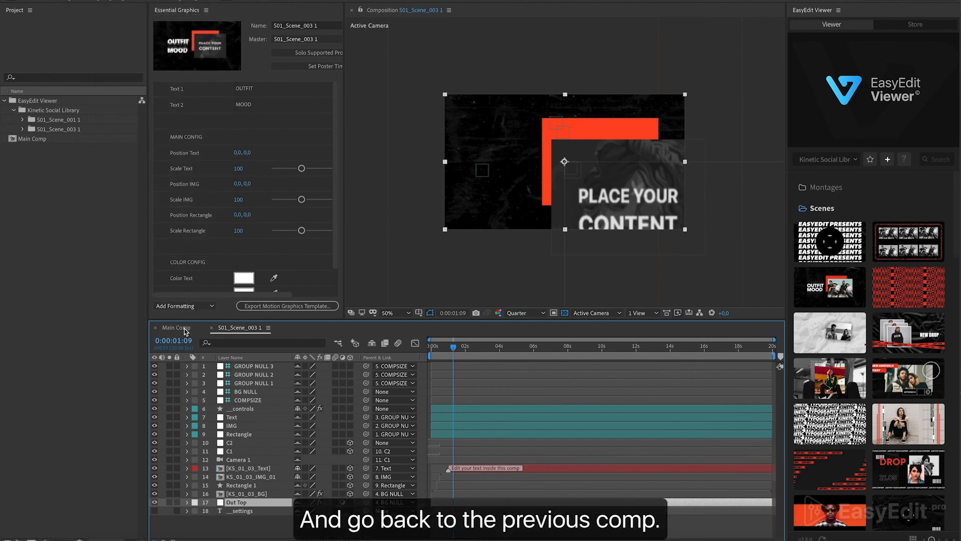
# Paste the copied Out layer into Main Comp as the new top layer above both scenes.
pyautogui.click(178, 326)
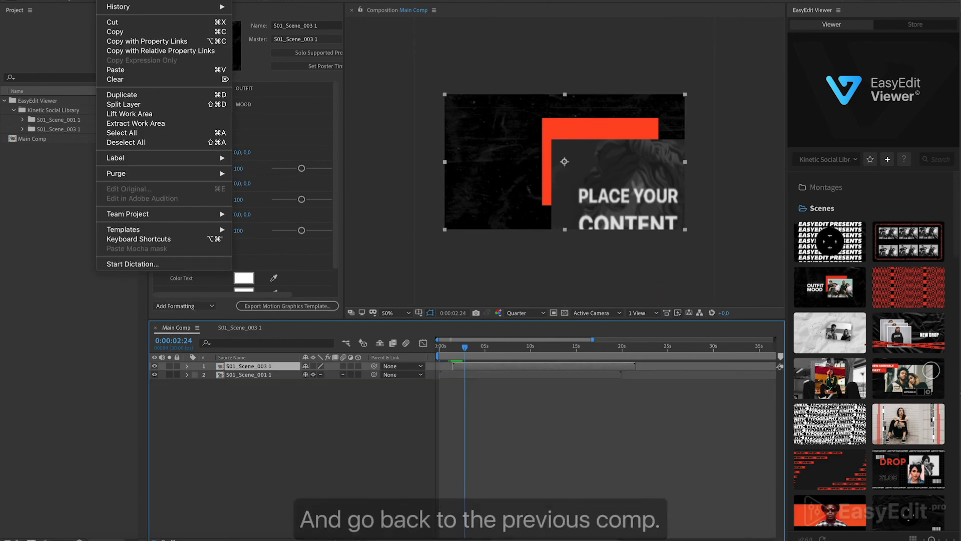
pyautogui.click(116, 70)
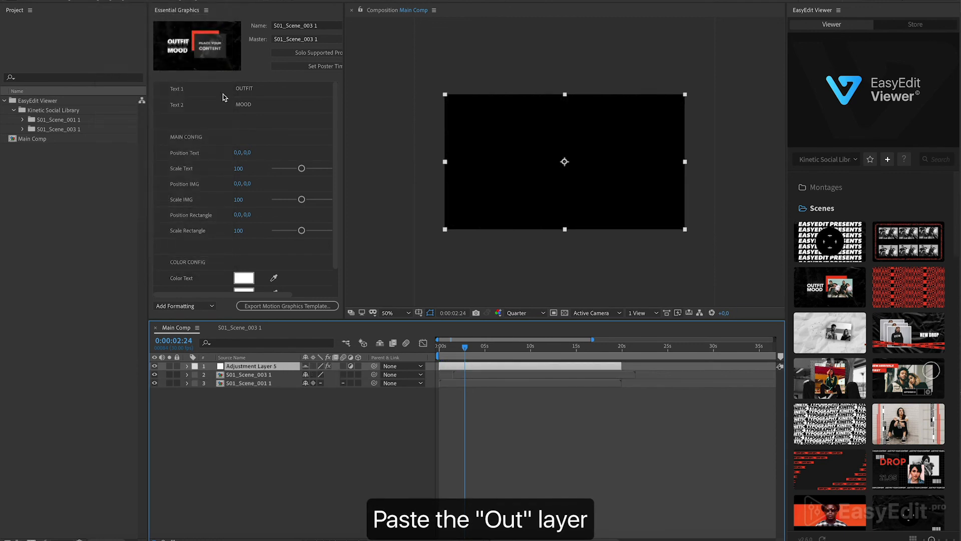